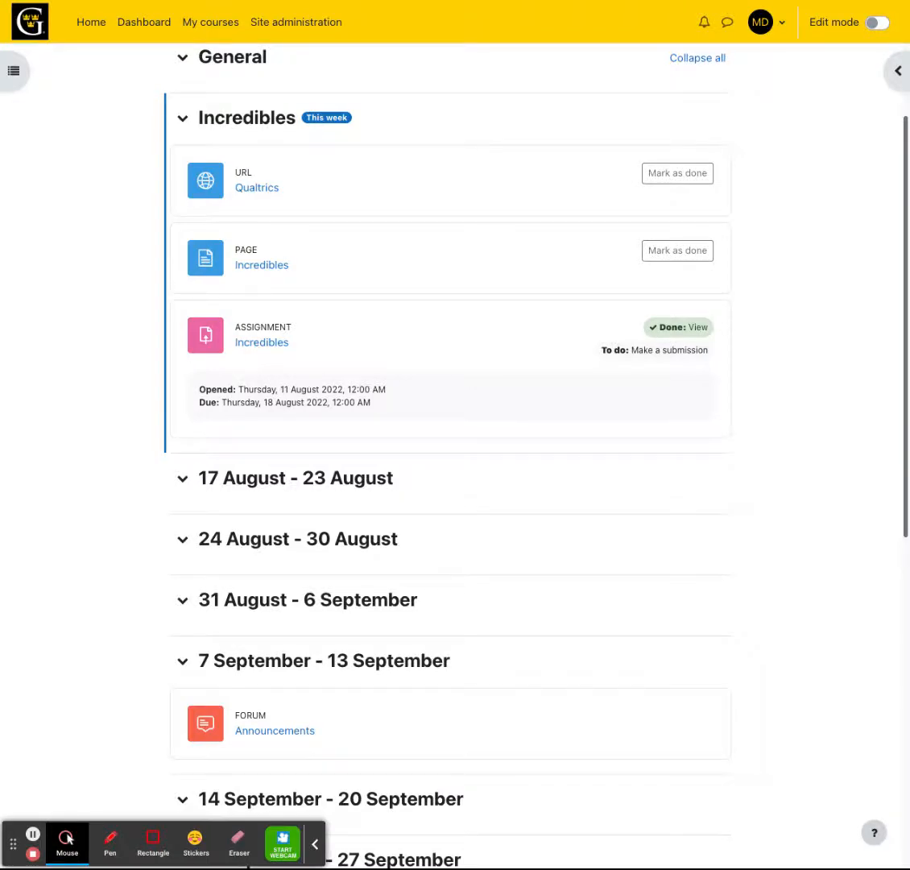
mouse_move(677, 280)
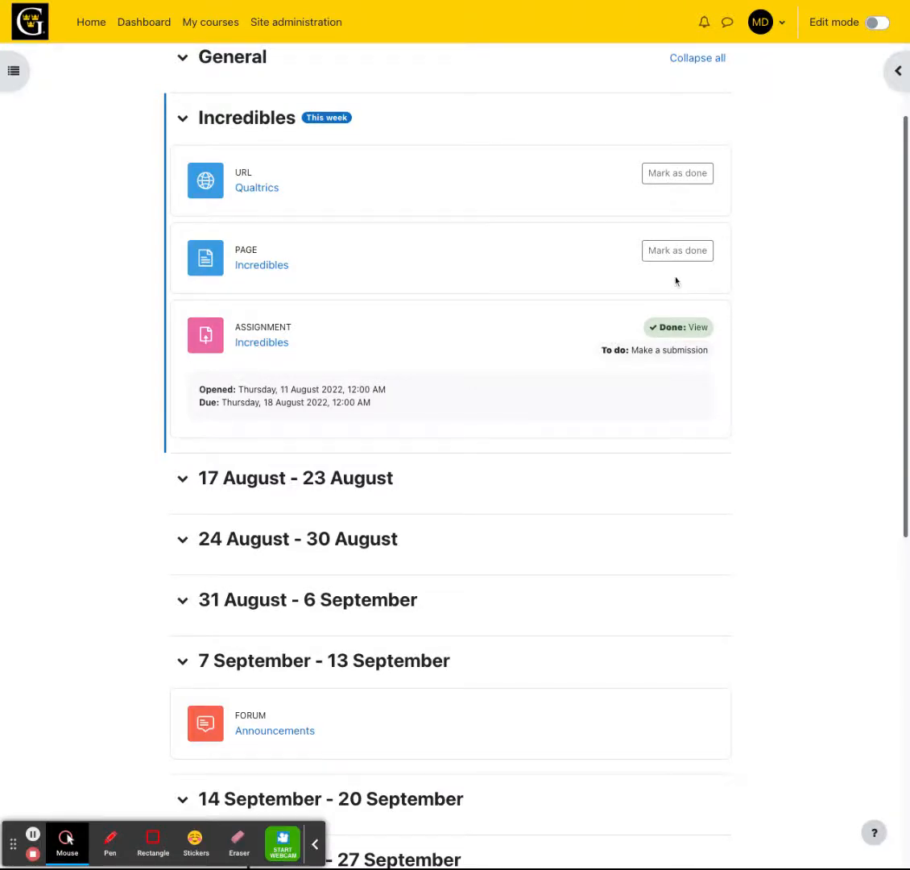
mouse_move(670, 283)
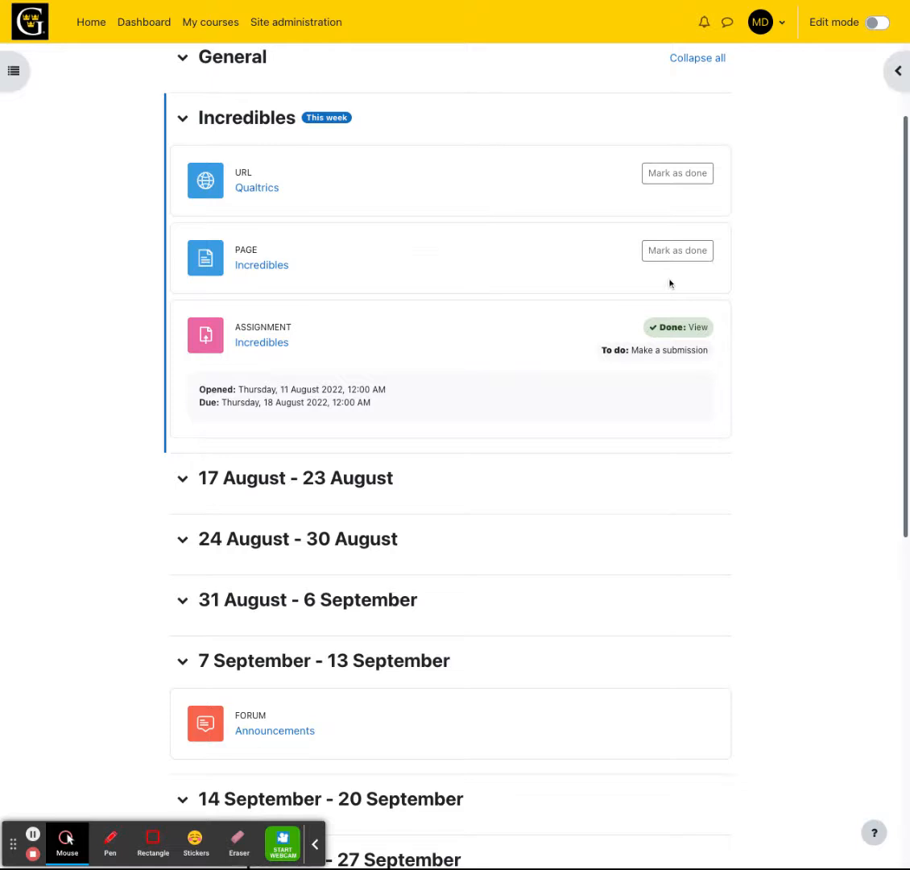
mouse_move(790, 288)
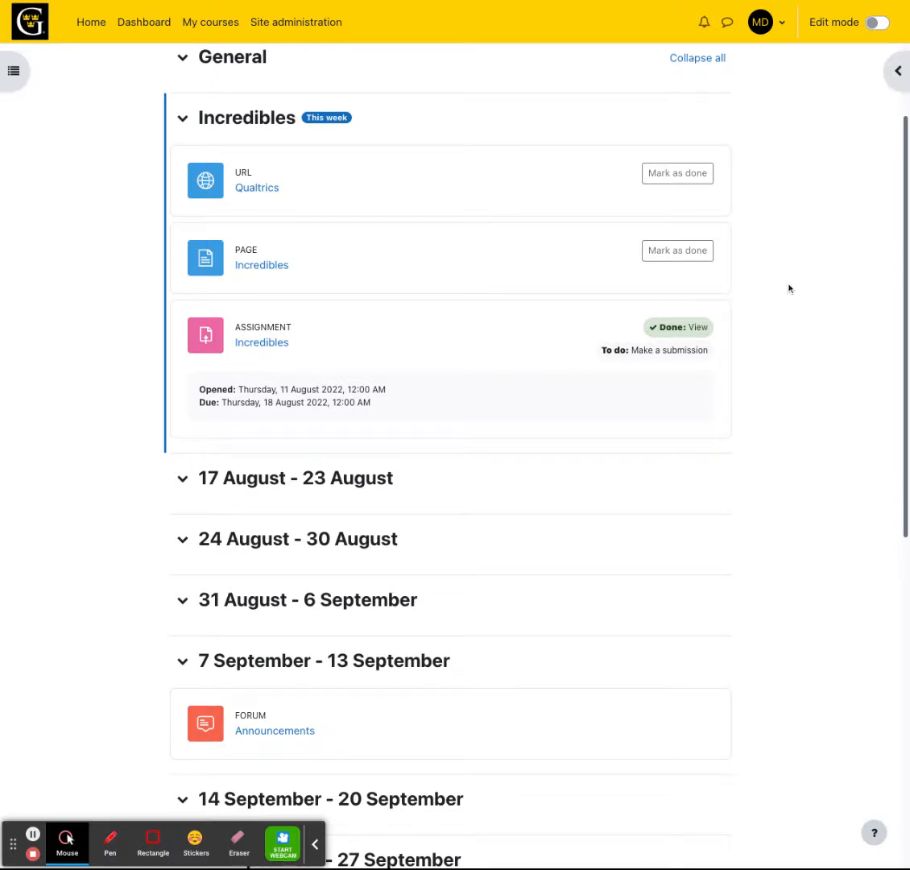
mouse_move(261, 343)
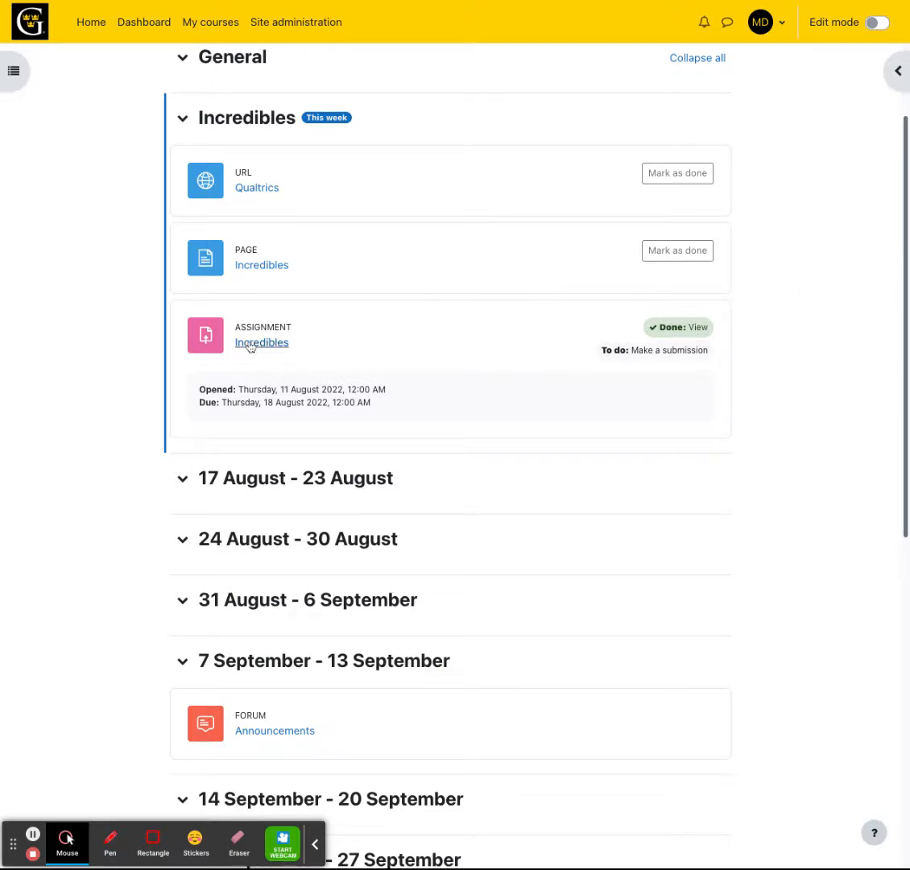
- Open the Incredibles assignment and review its grading summary: 3 participants, 1 submitted, 1 needing grading
click(261, 344)
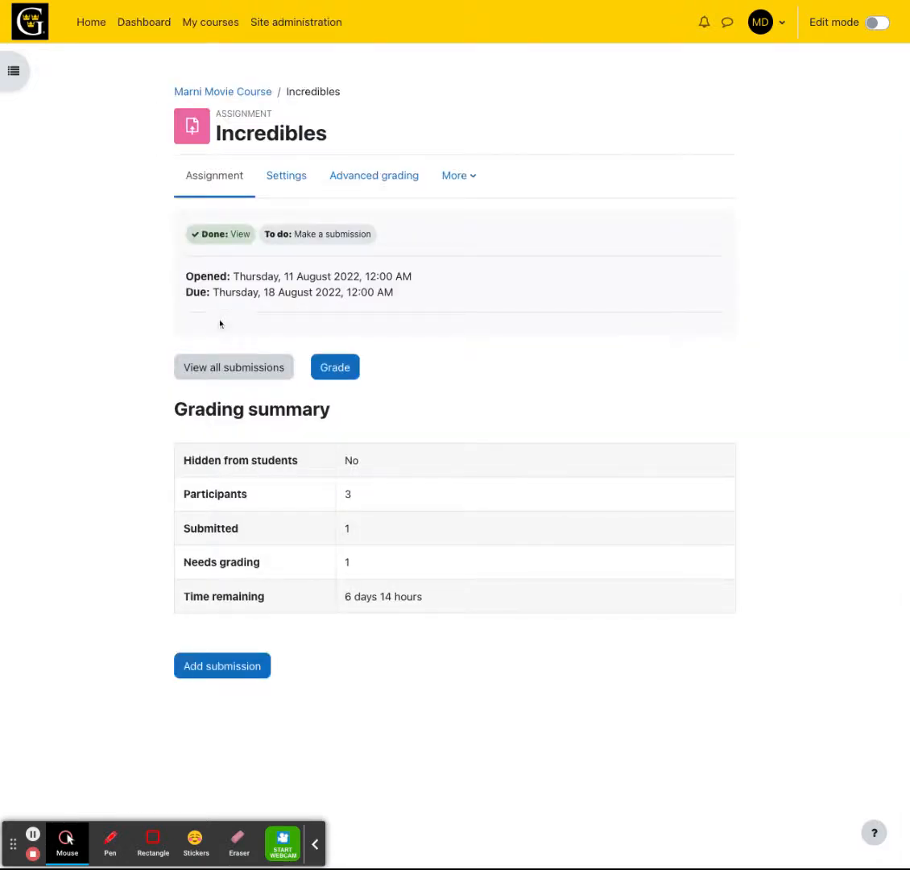
mouse_move(191, 440)
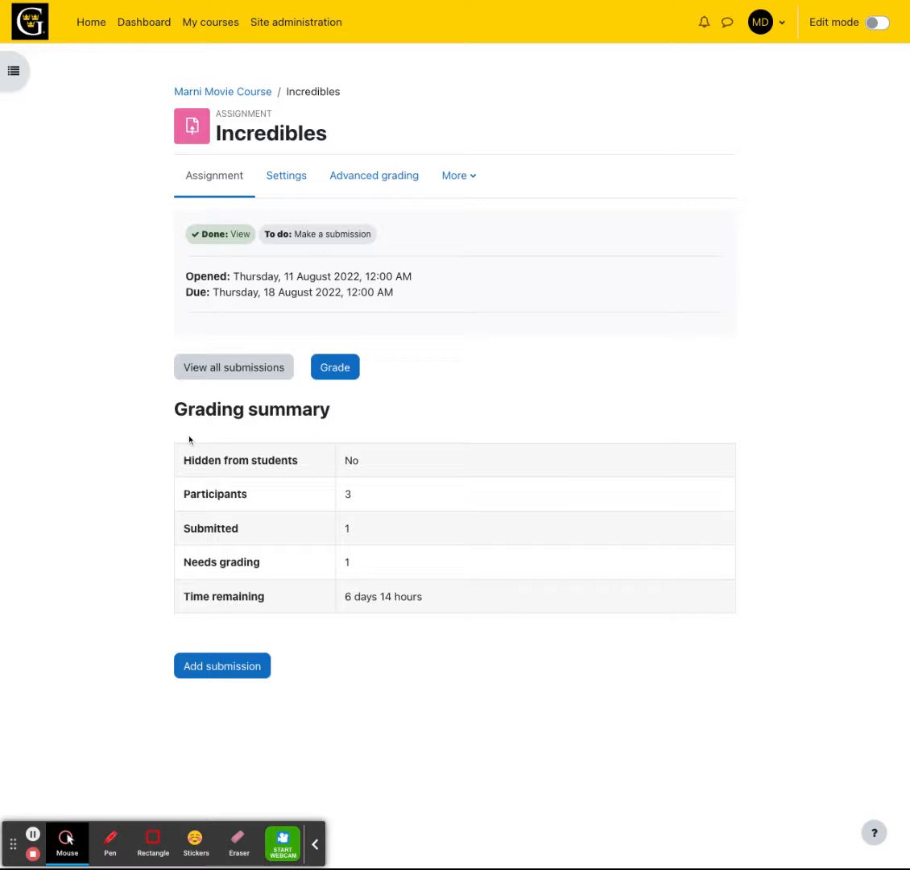
double_click(349, 493)
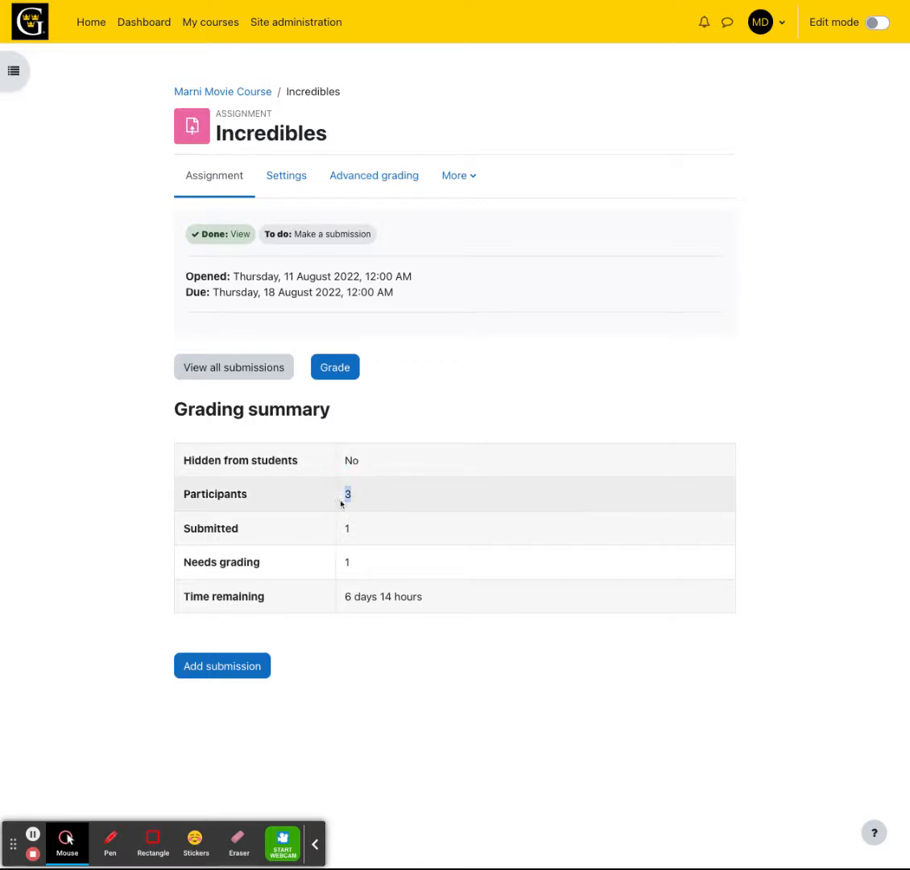
mouse_move(354, 506)
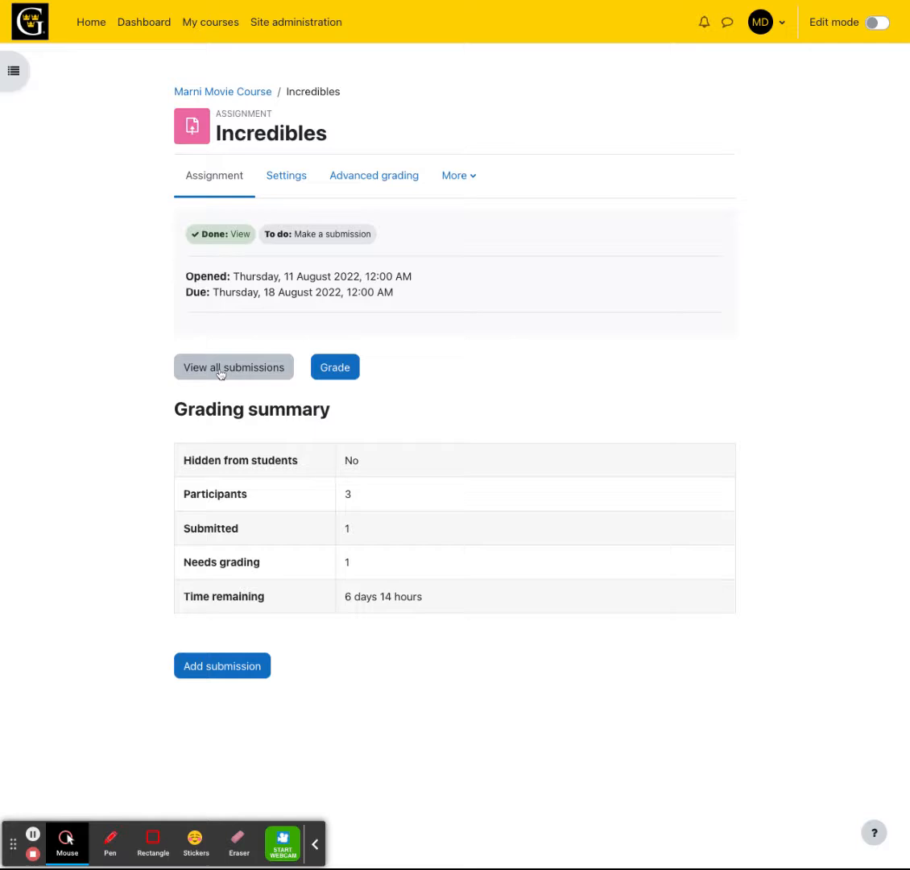
click(234, 368)
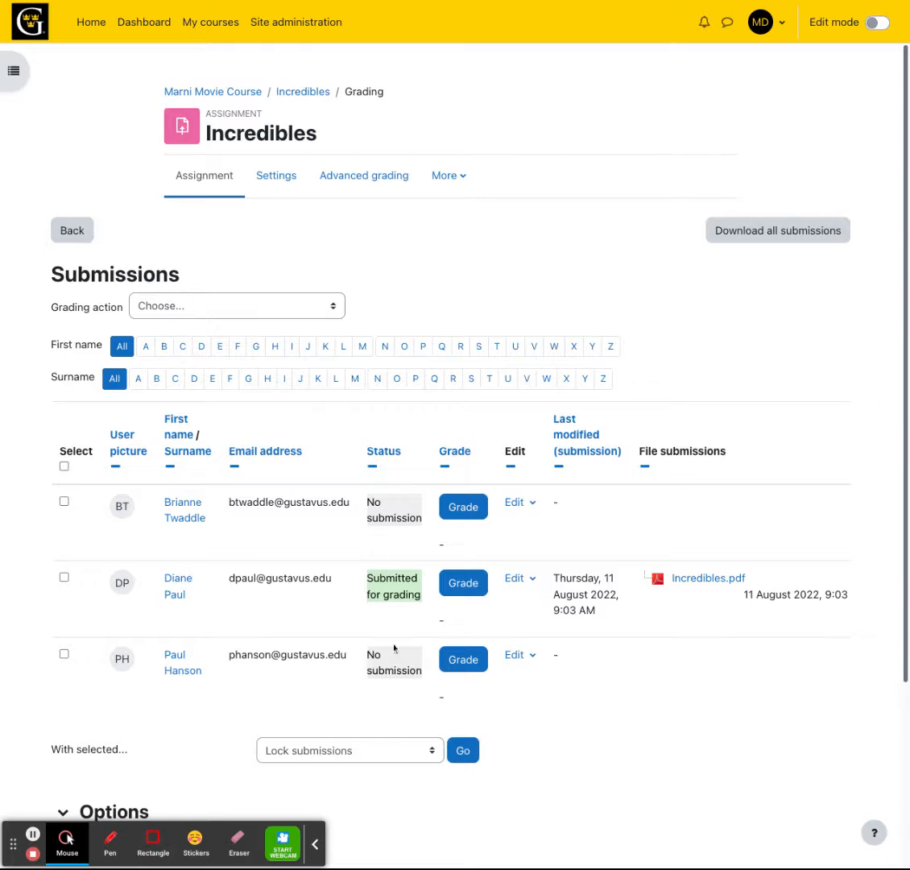
mouse_move(468, 685)
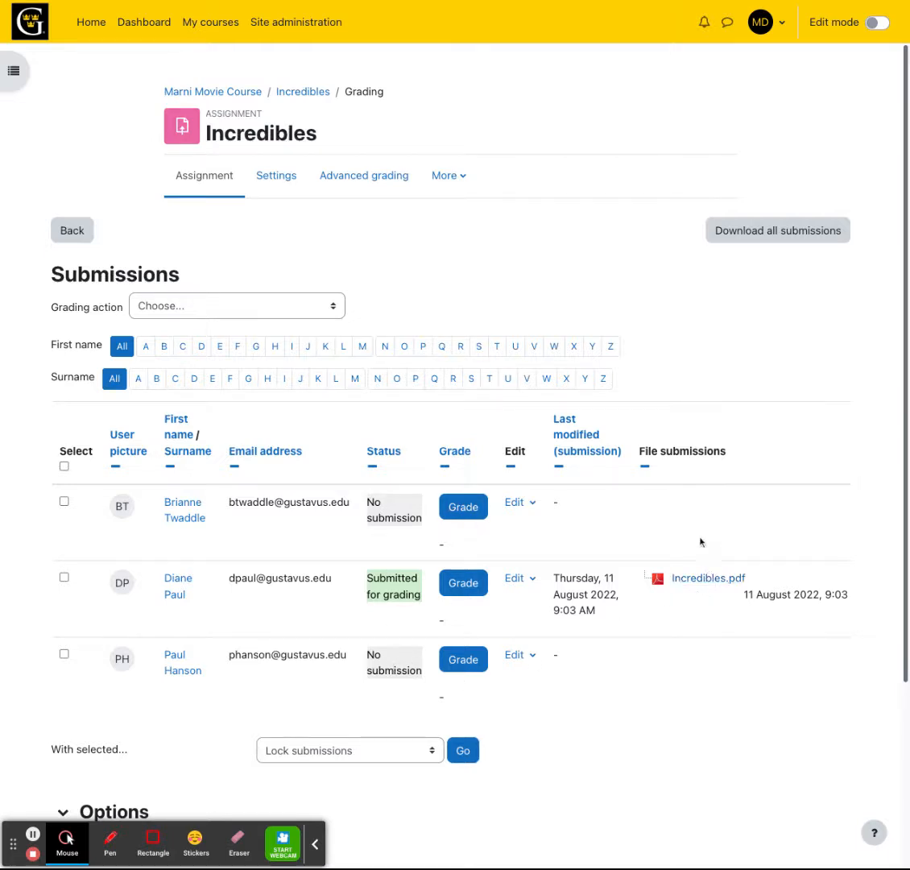
mouse_move(686, 699)
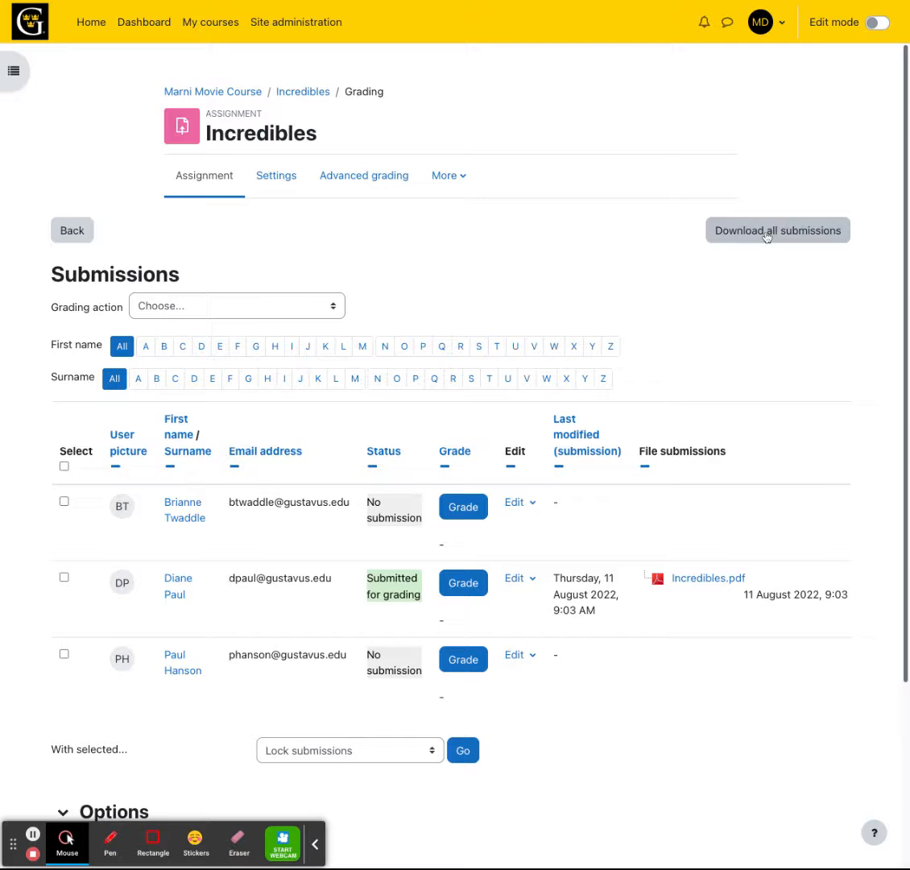
mouse_move(735, 241)
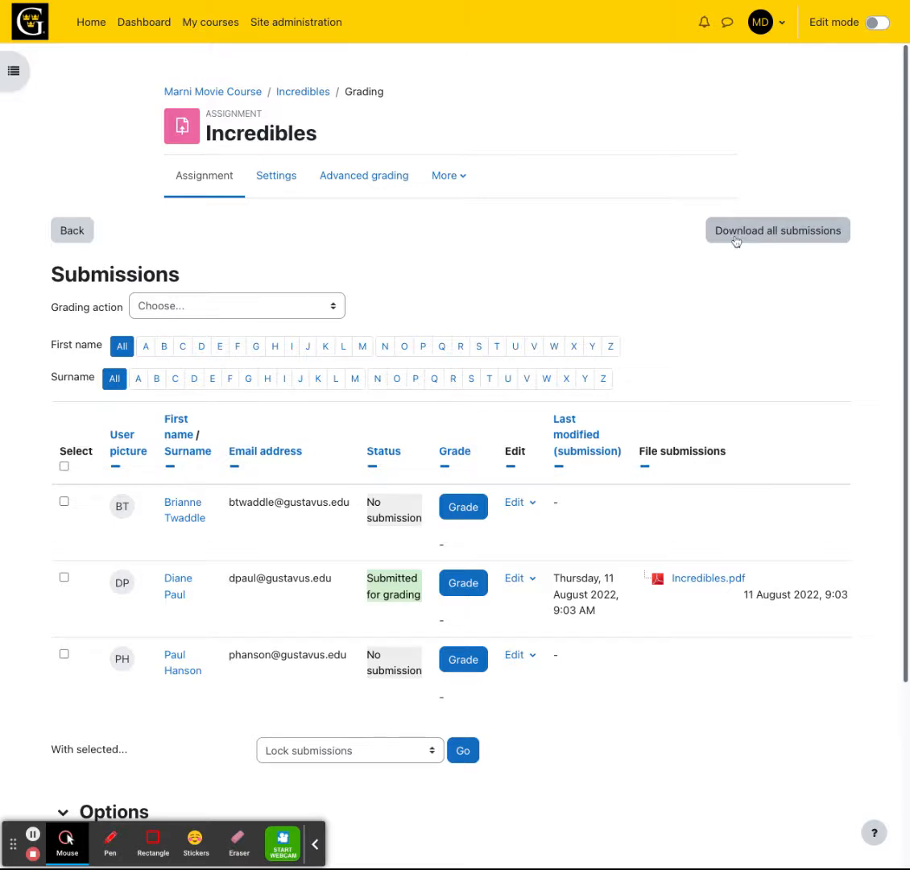
click(236, 306)
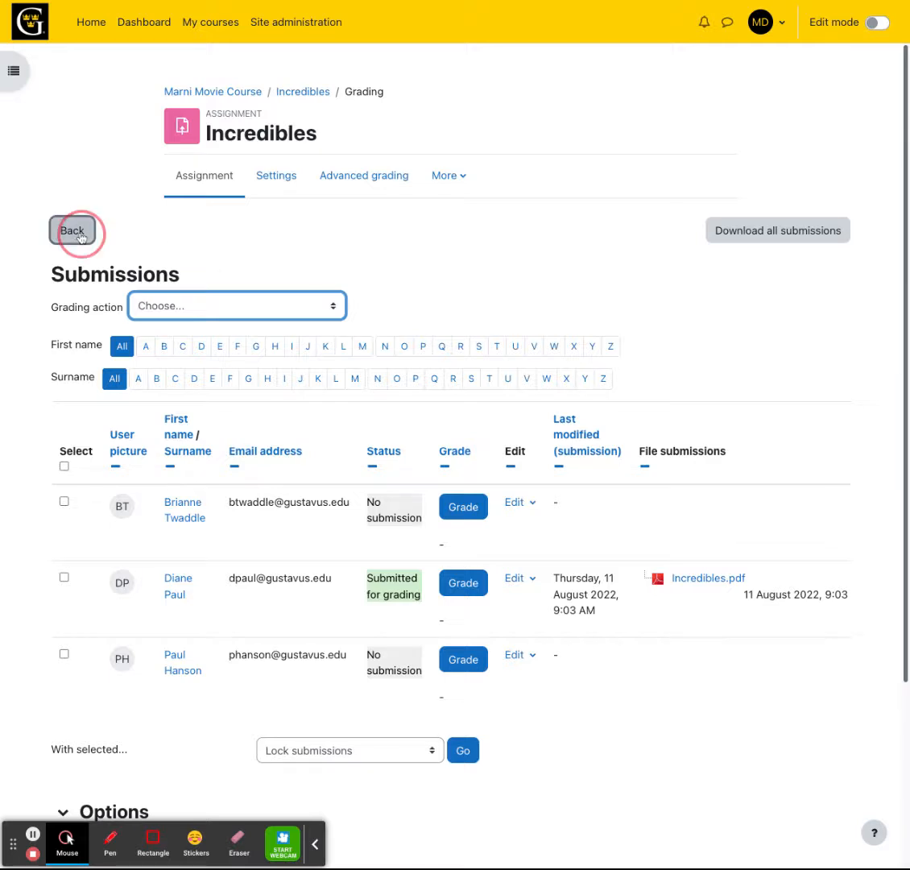
click(74, 232)
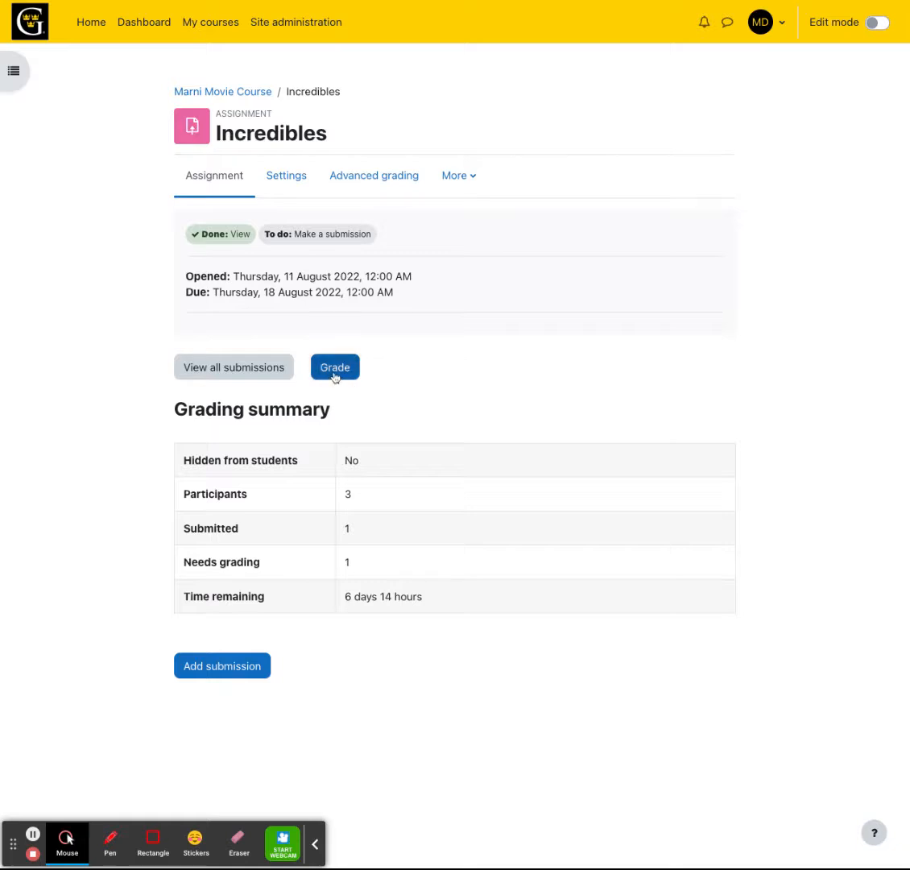
click(335, 368)
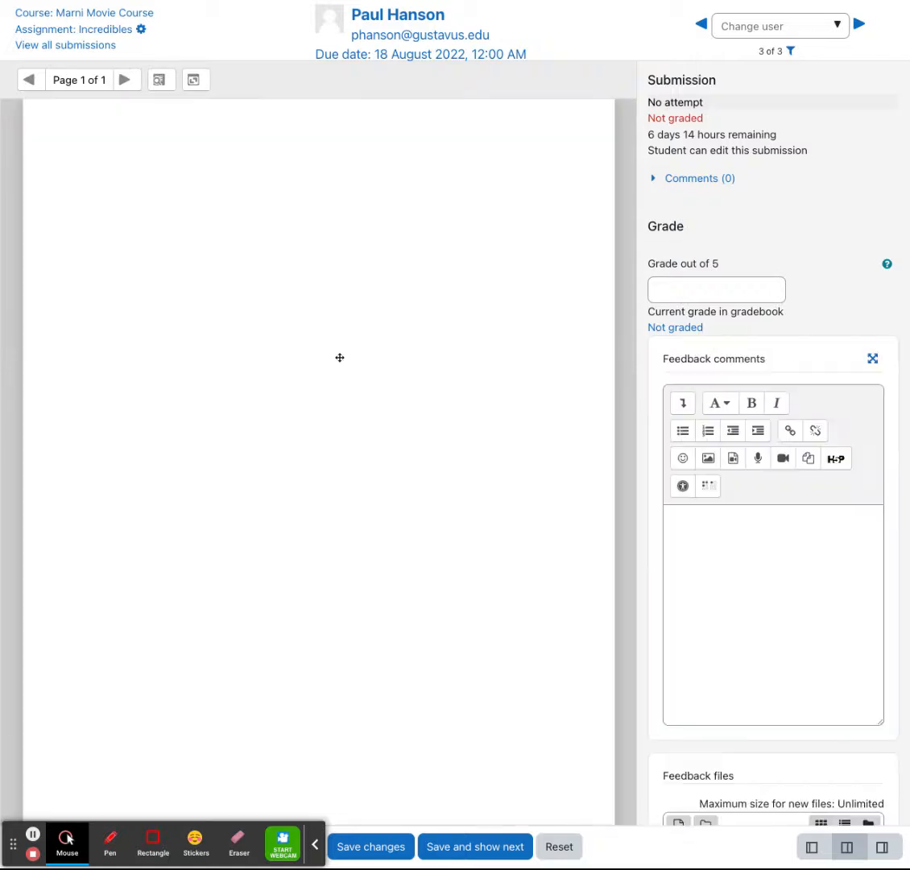
mouse_move(377, 342)
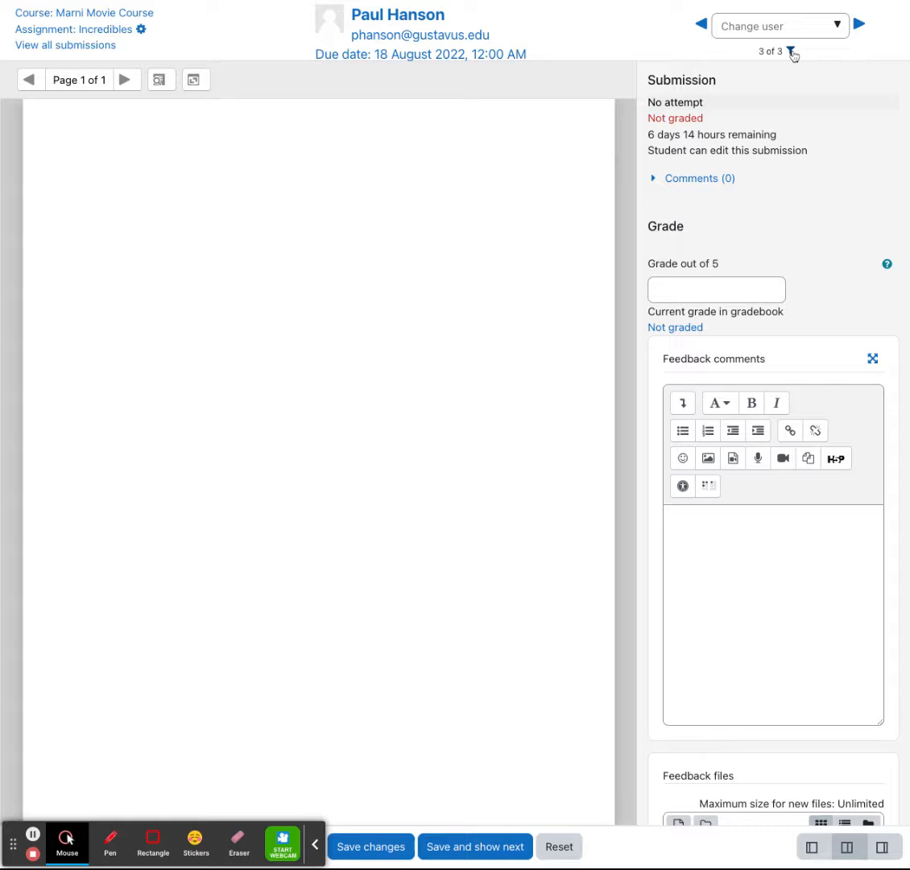
click(793, 52)
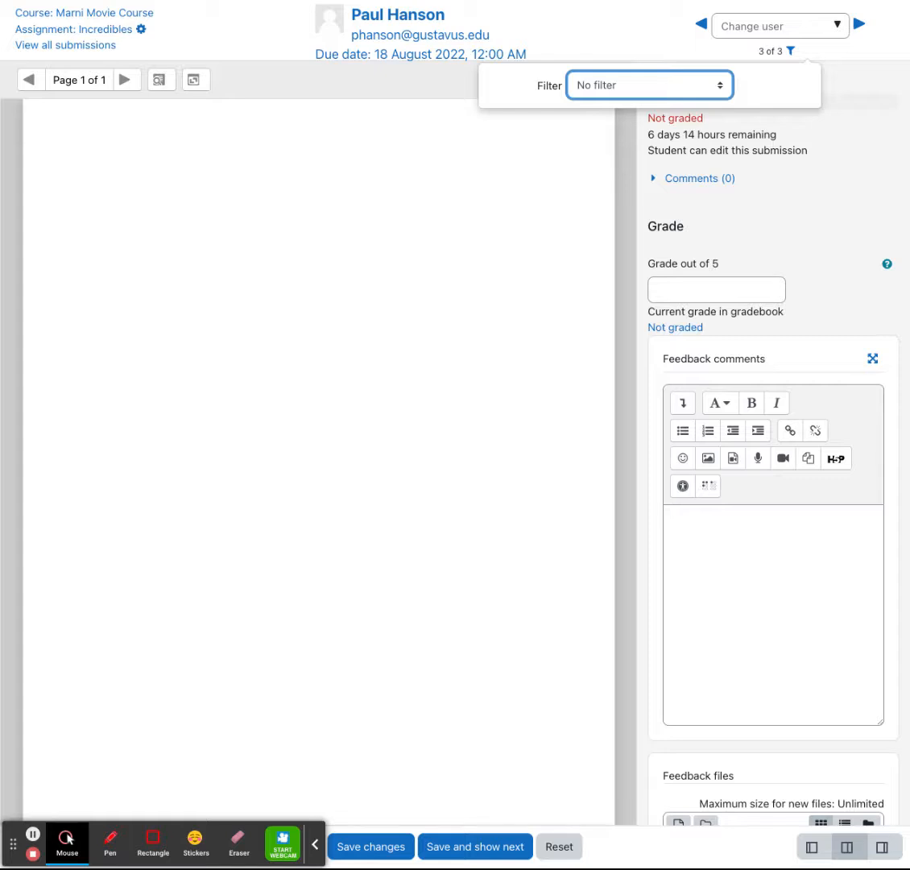
click(647, 86)
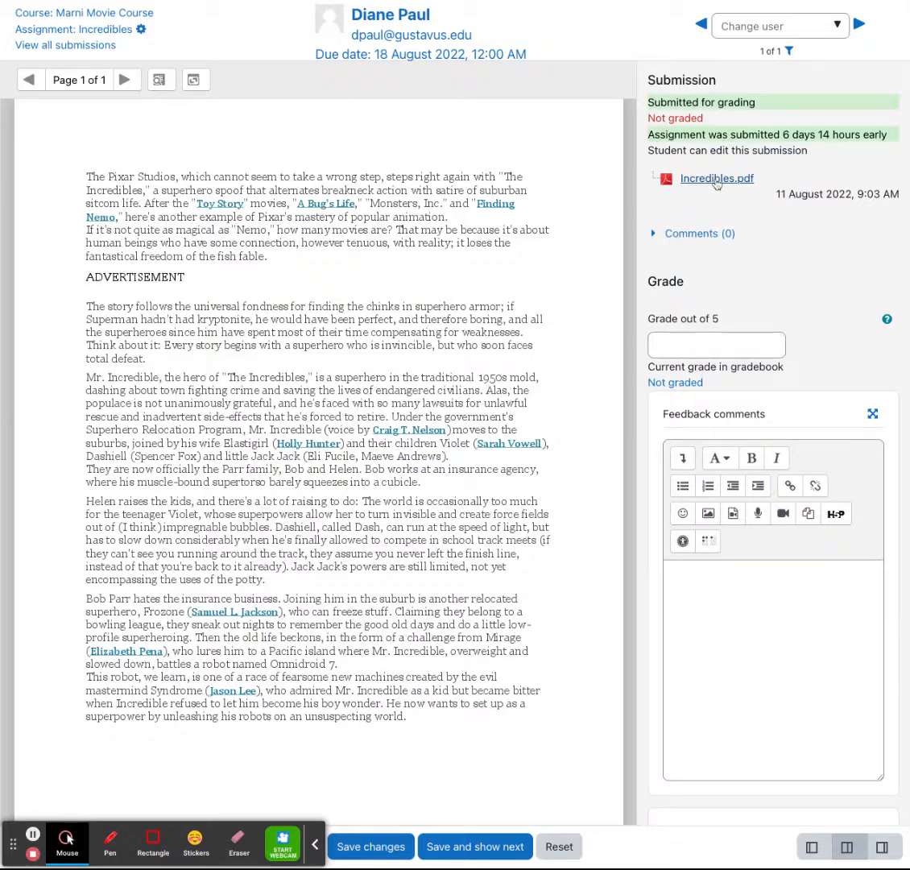
click(692, 232)
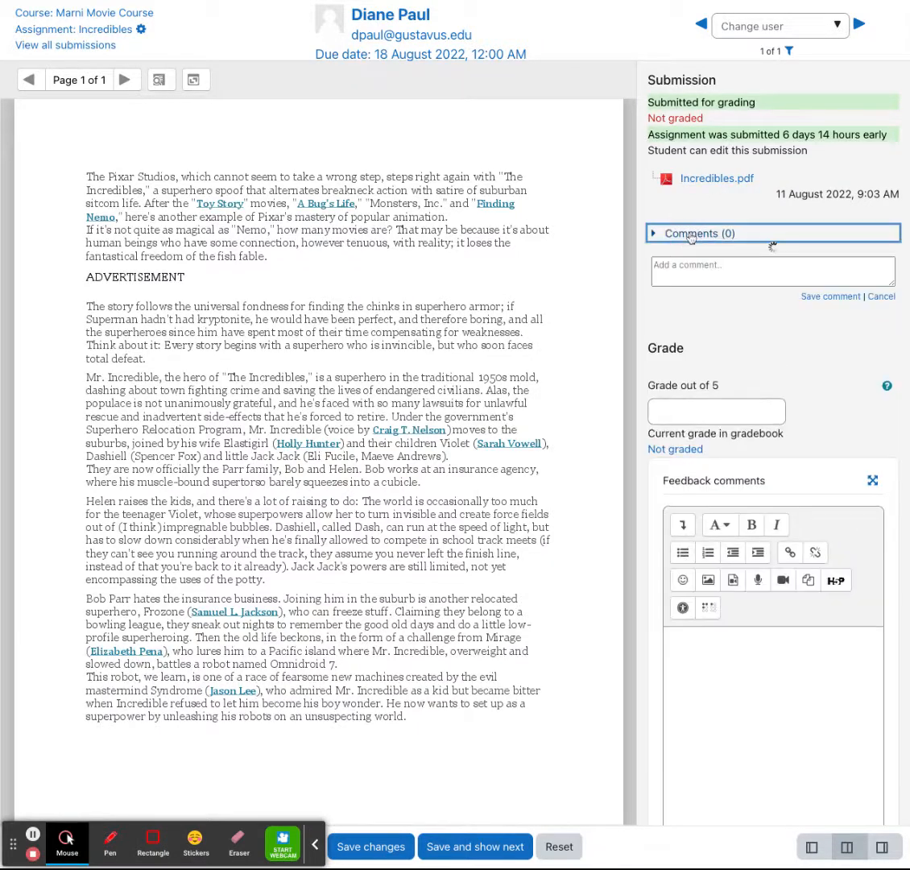
click(772, 271)
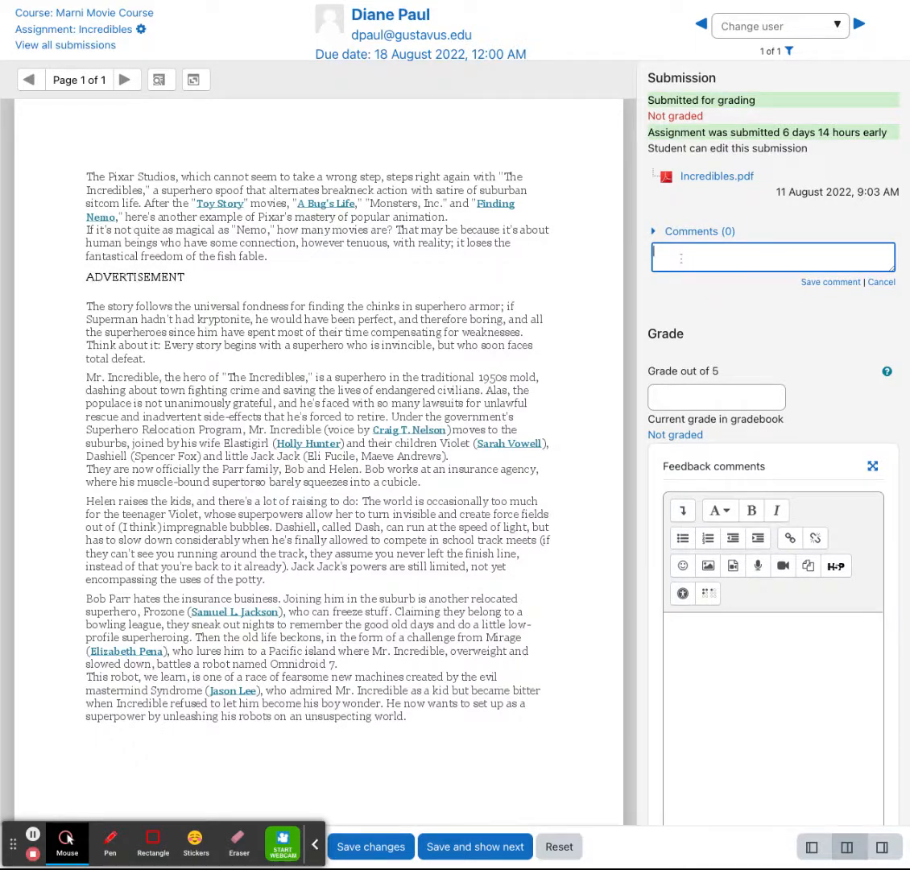
click(772, 257)
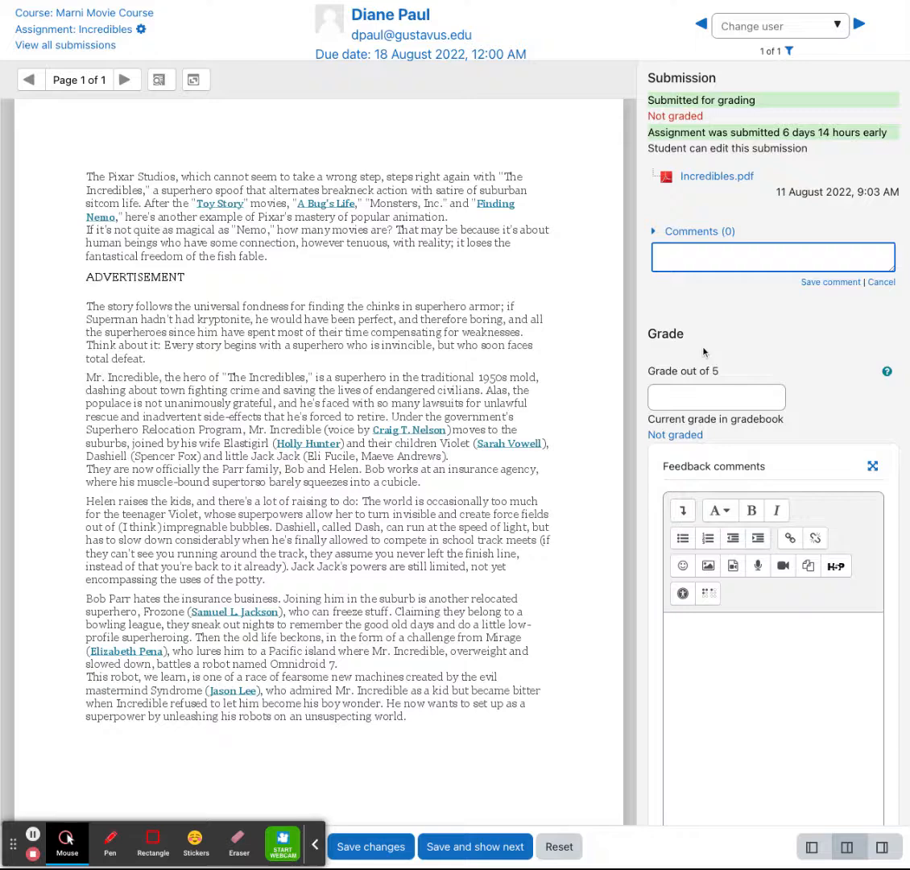
- Enter a grade of 5 in the Grade out of 5 field and scroll past Feedback comments
scroll(down, 3)
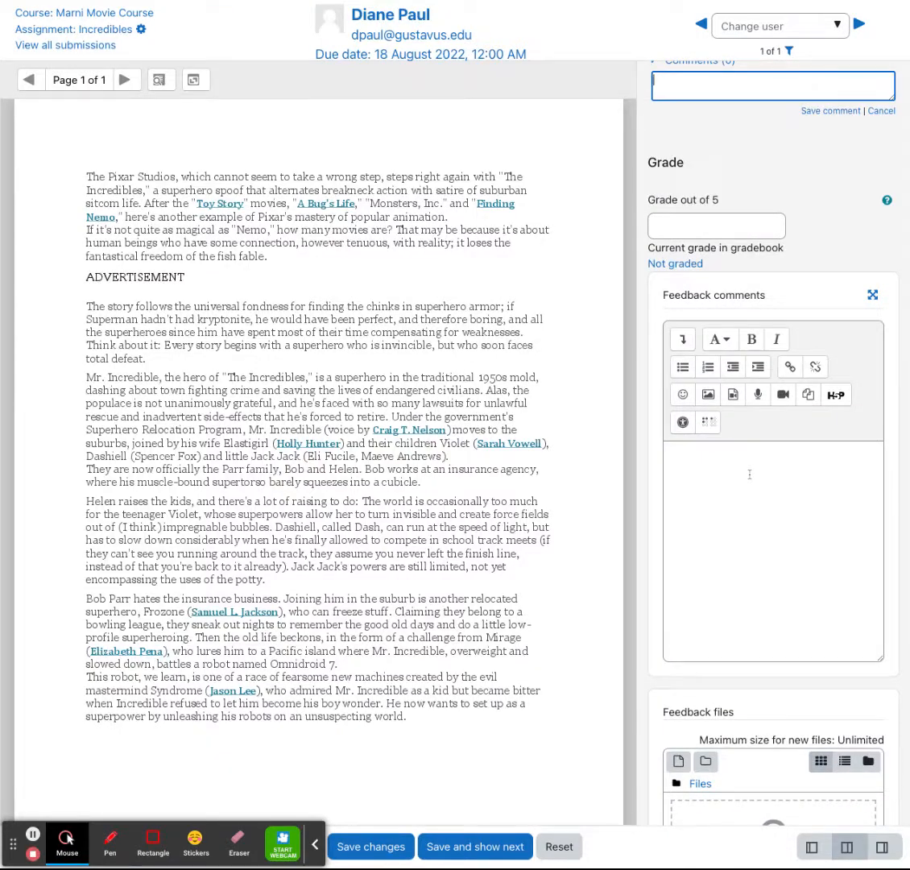
click(715, 226)
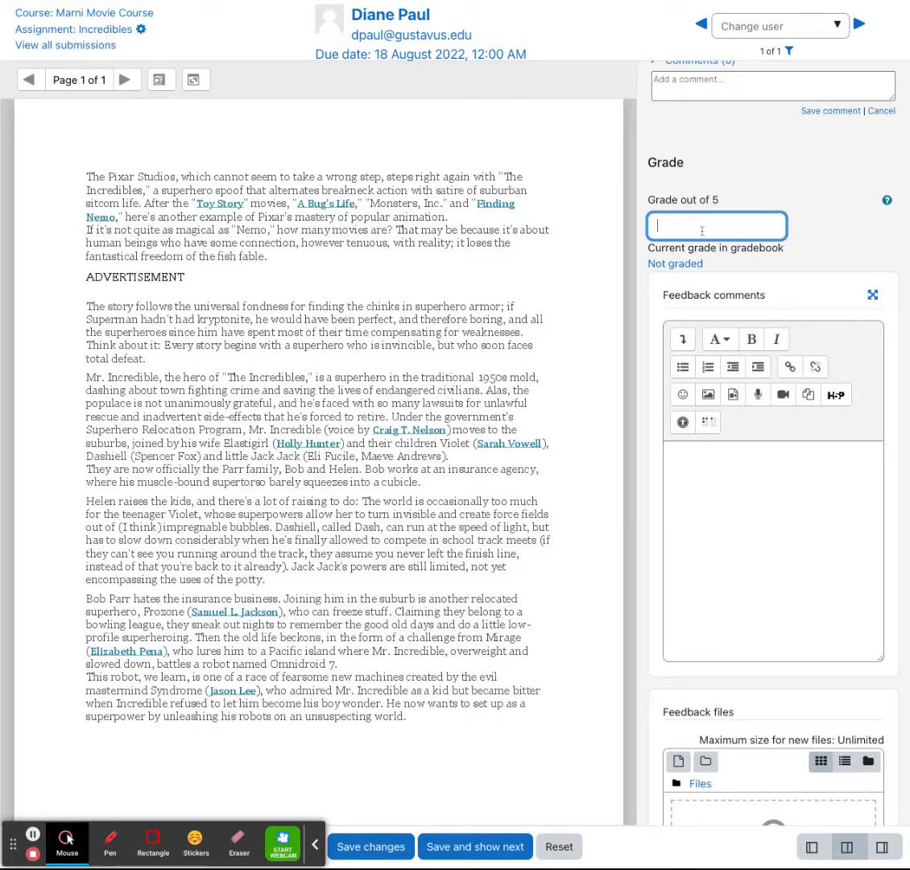
text(5)
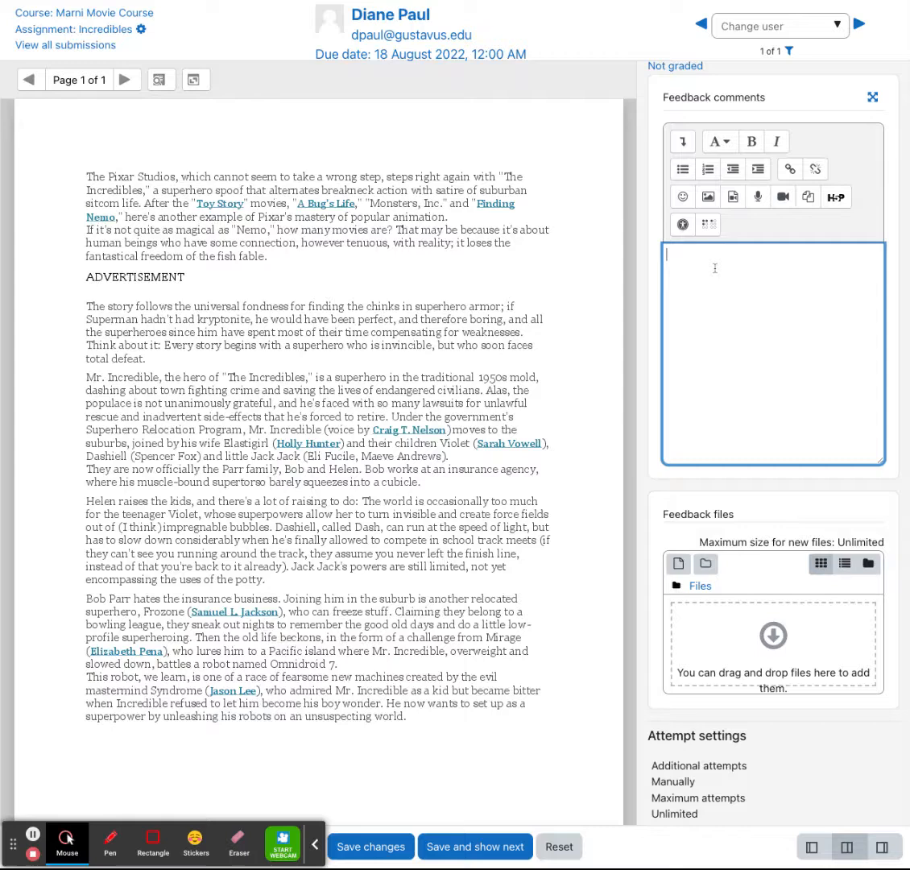
mouse_move(708, 196)
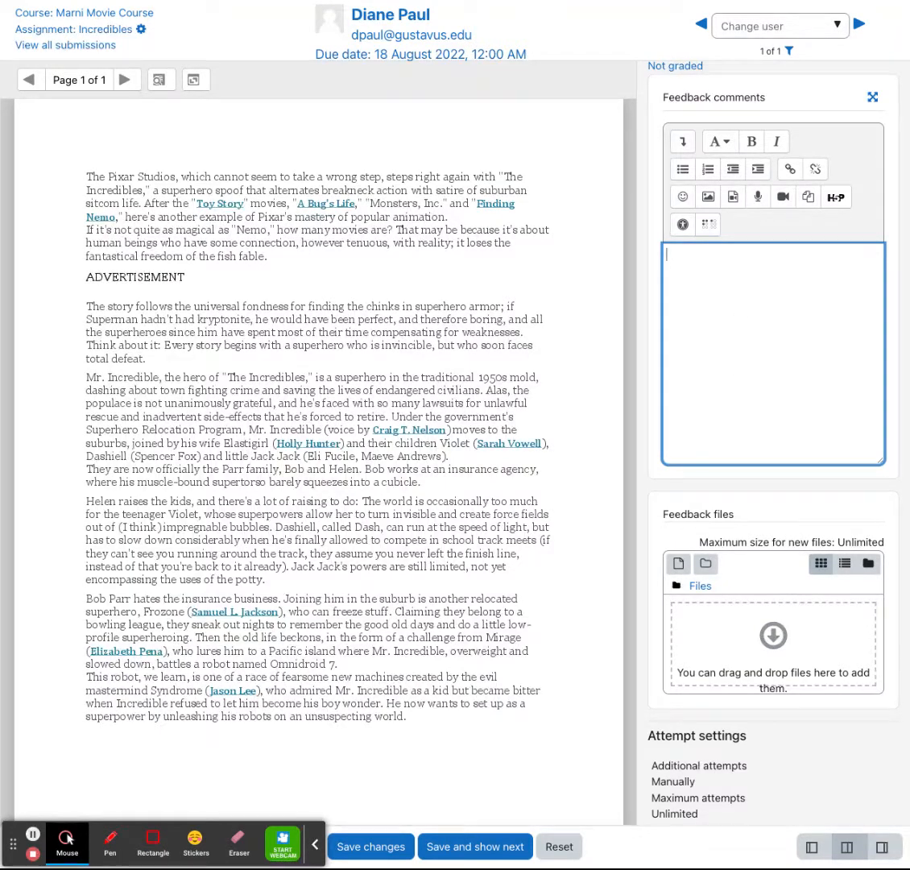
scroll(down, 3)
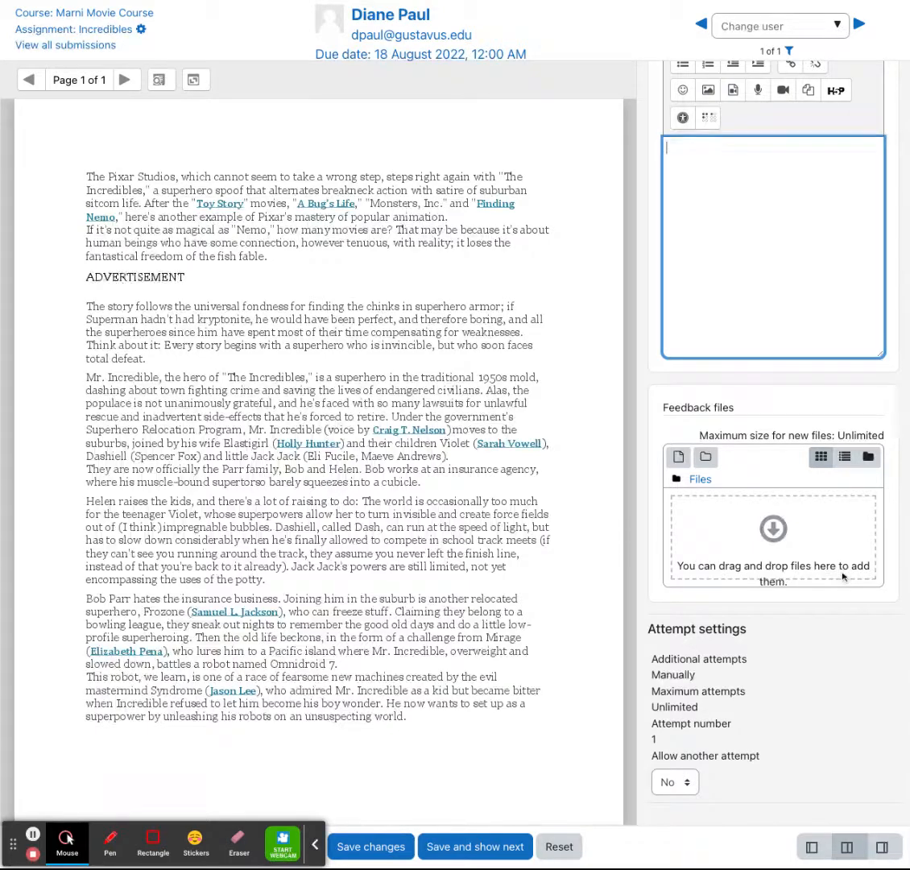
click(670, 781)
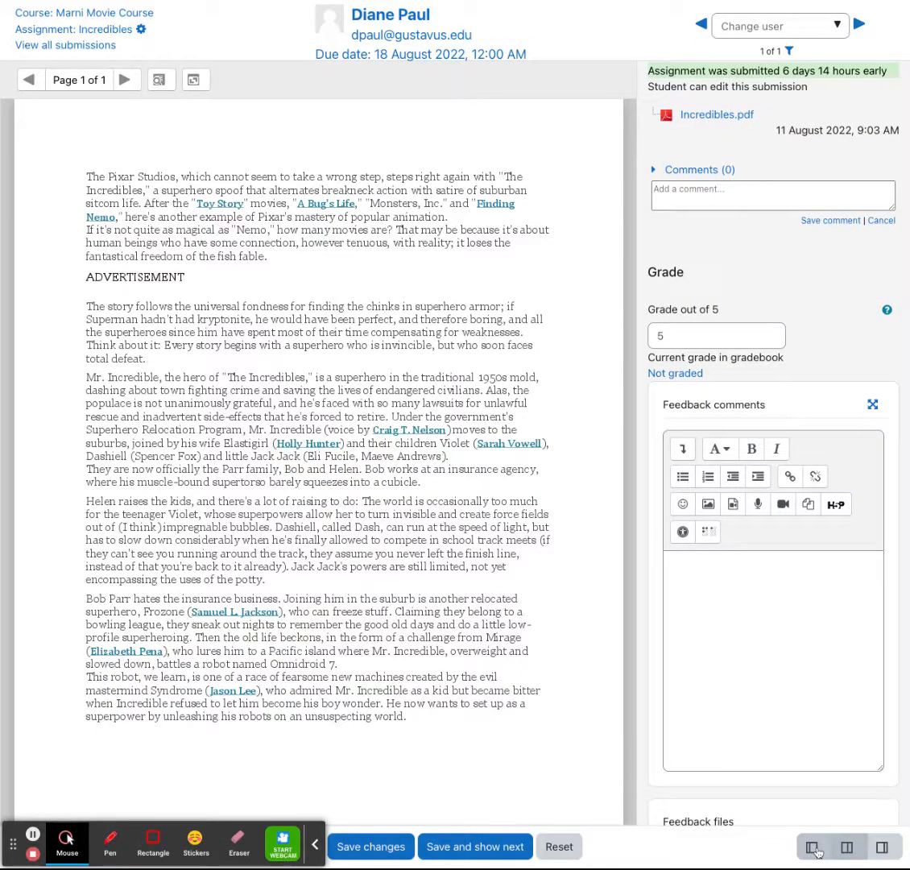
click(813, 848)
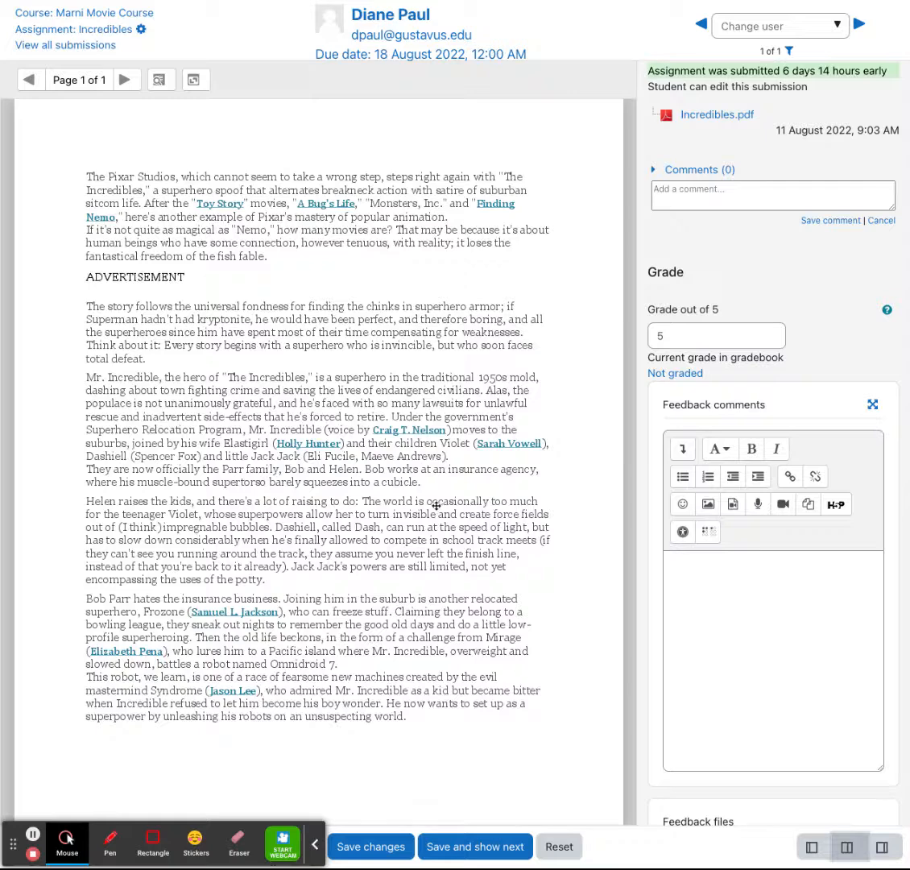
mouse_move(841, 792)
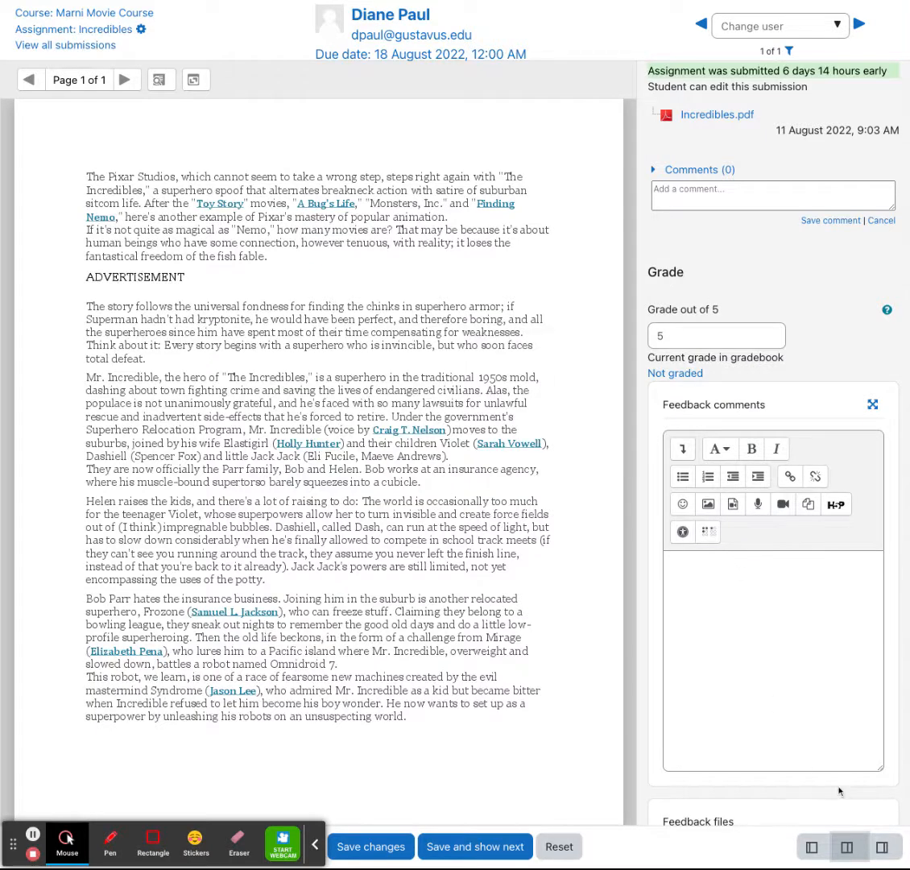
- Widen the PDF to full width and place a sticky note reading 'Nice' beside the first paragraph
click(883, 848)
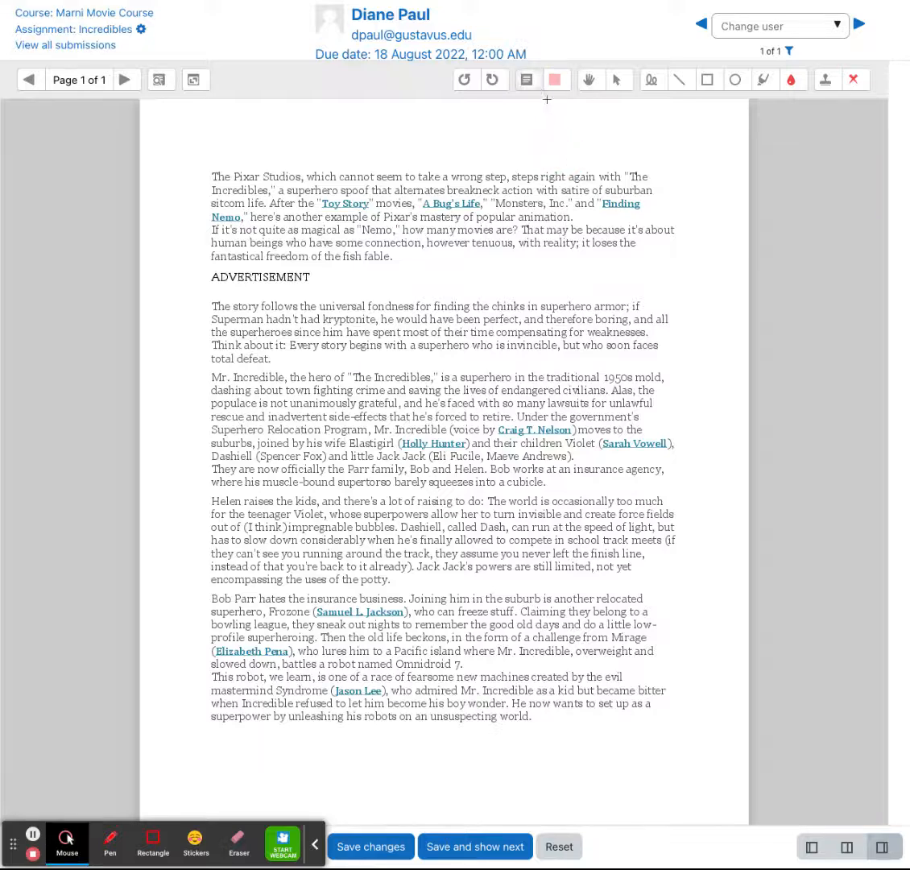
drag(519, 287, 648, 319)
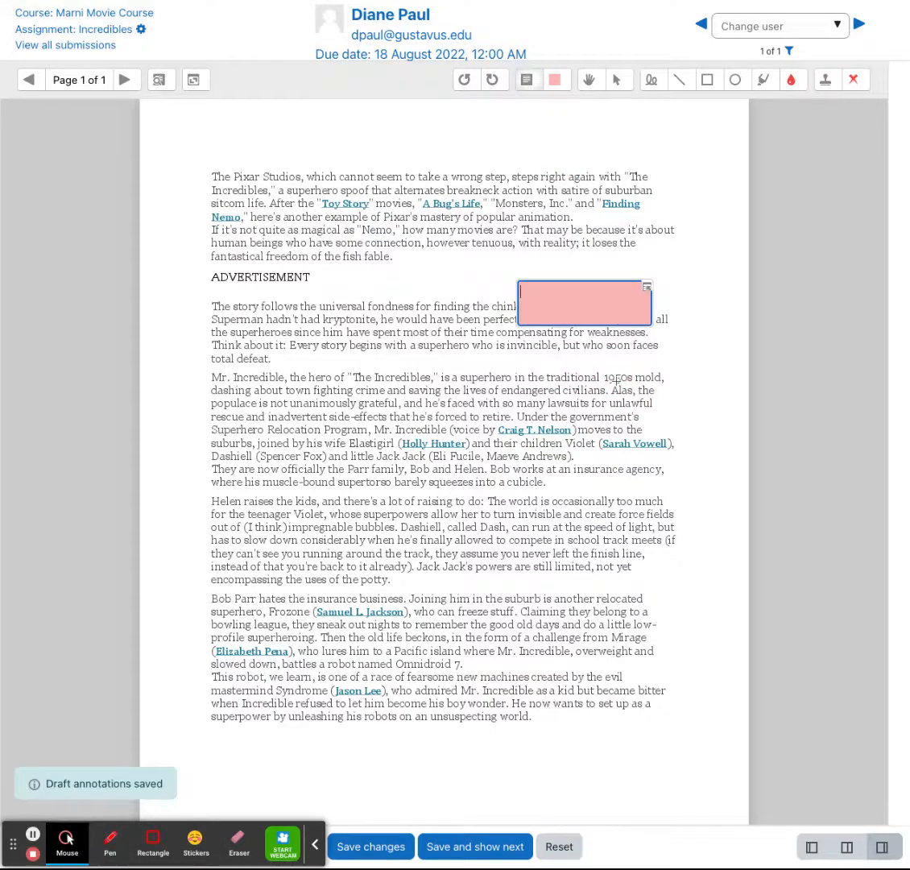
text(Noce)
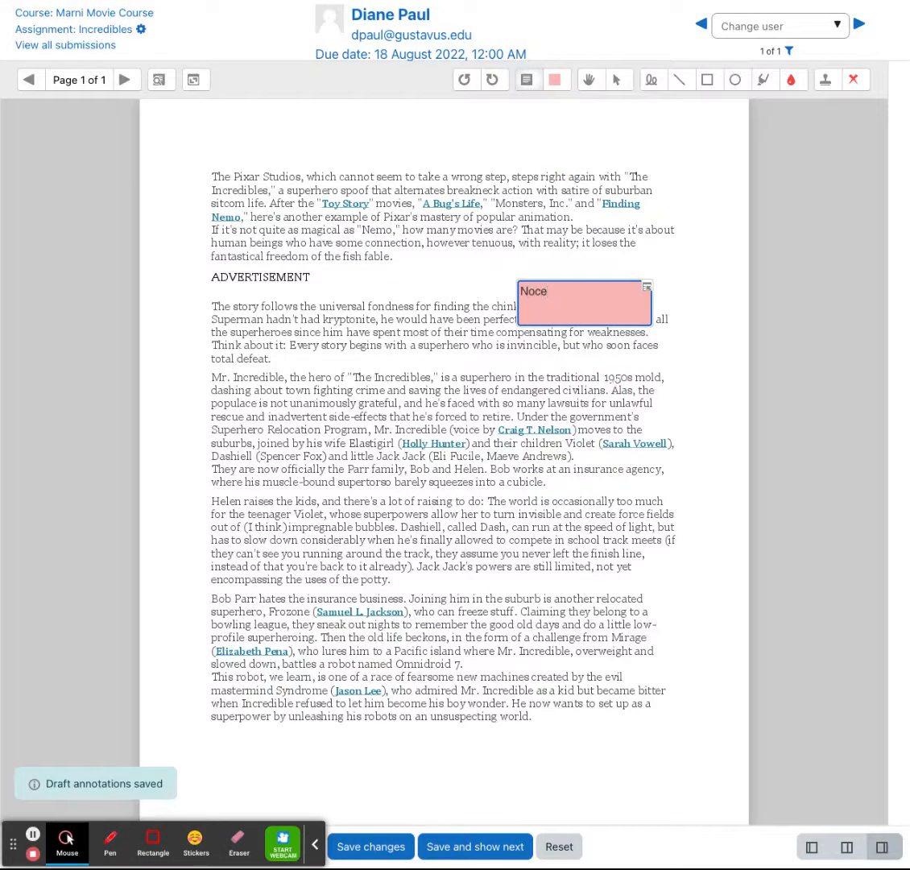
text(Nice)
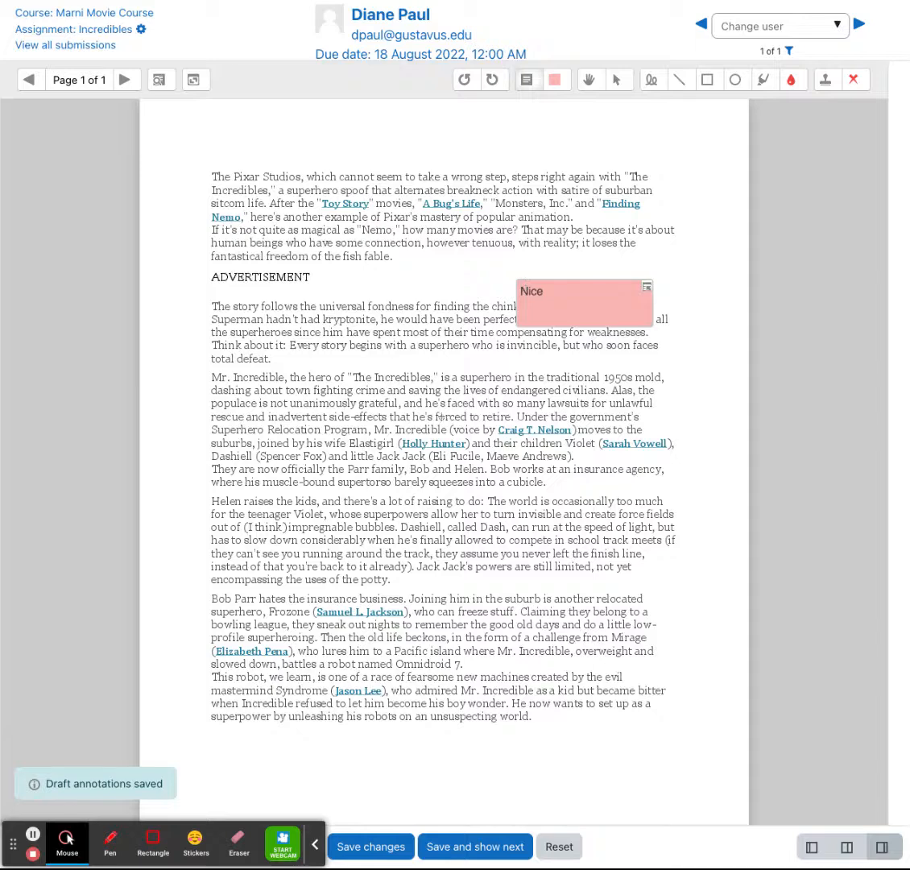
- Collapse and reopen the Nice note, then save the Nice comment to the quicklist
click(592, 79)
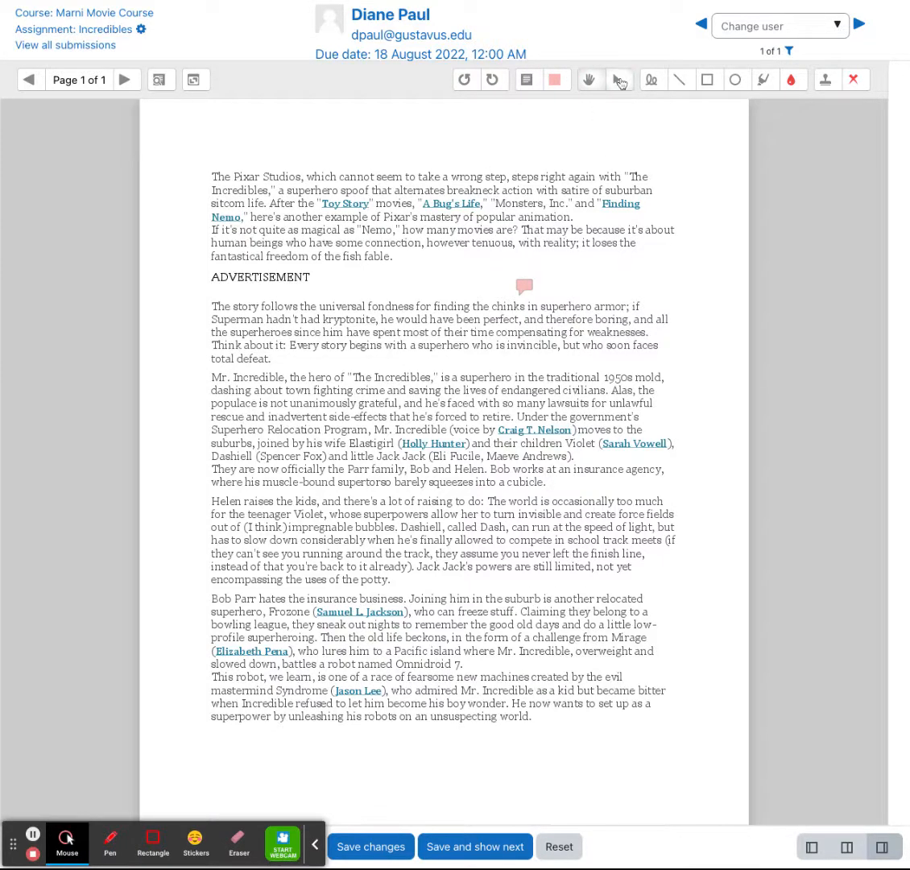
click(619, 79)
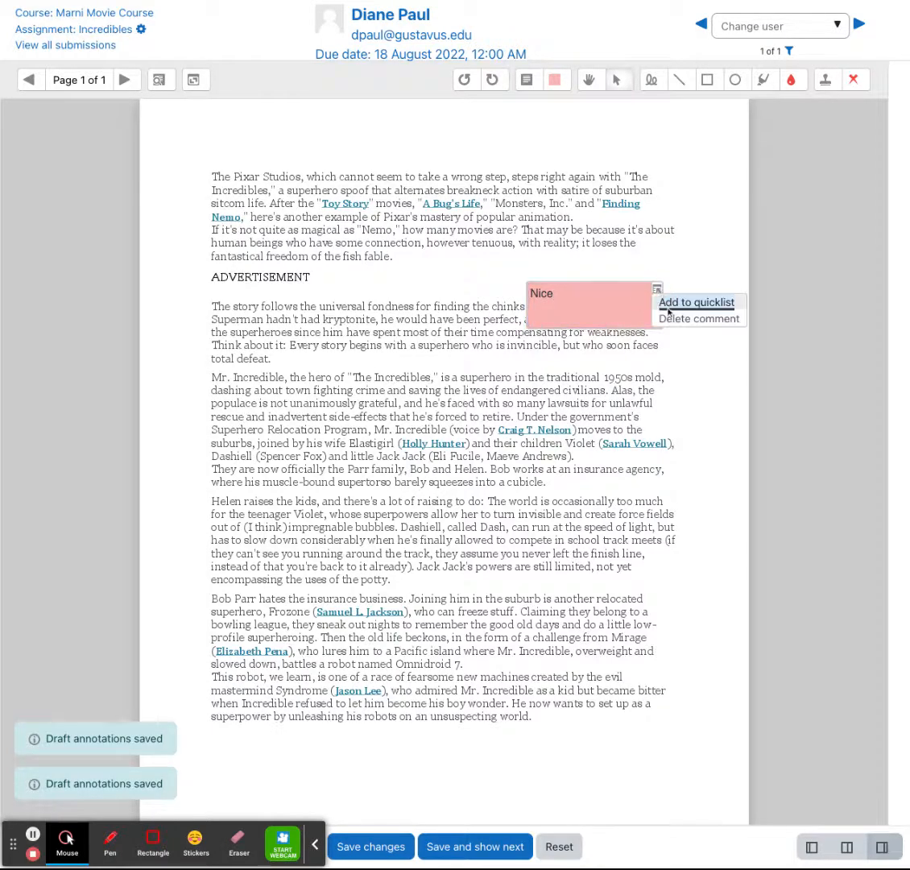
click(700, 319)
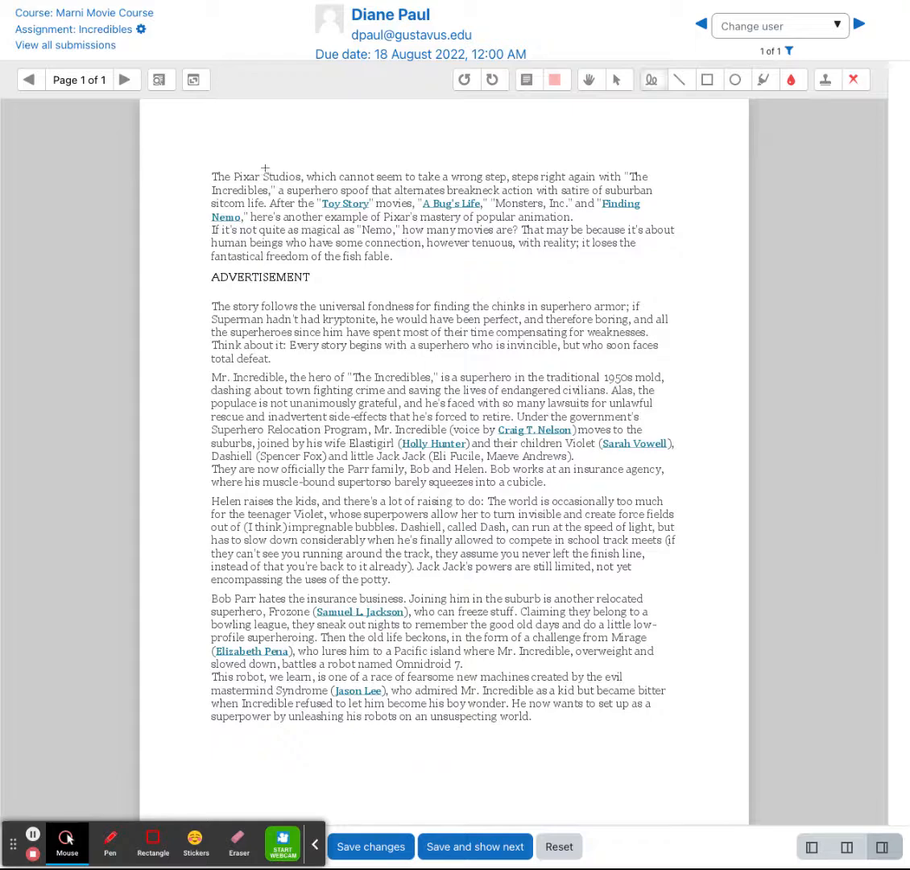
- Circle the opening lines in red pen, switch to green pen, highlight a line in yellow, and stamp crosses and a check
drag(274, 153, 717, 191)
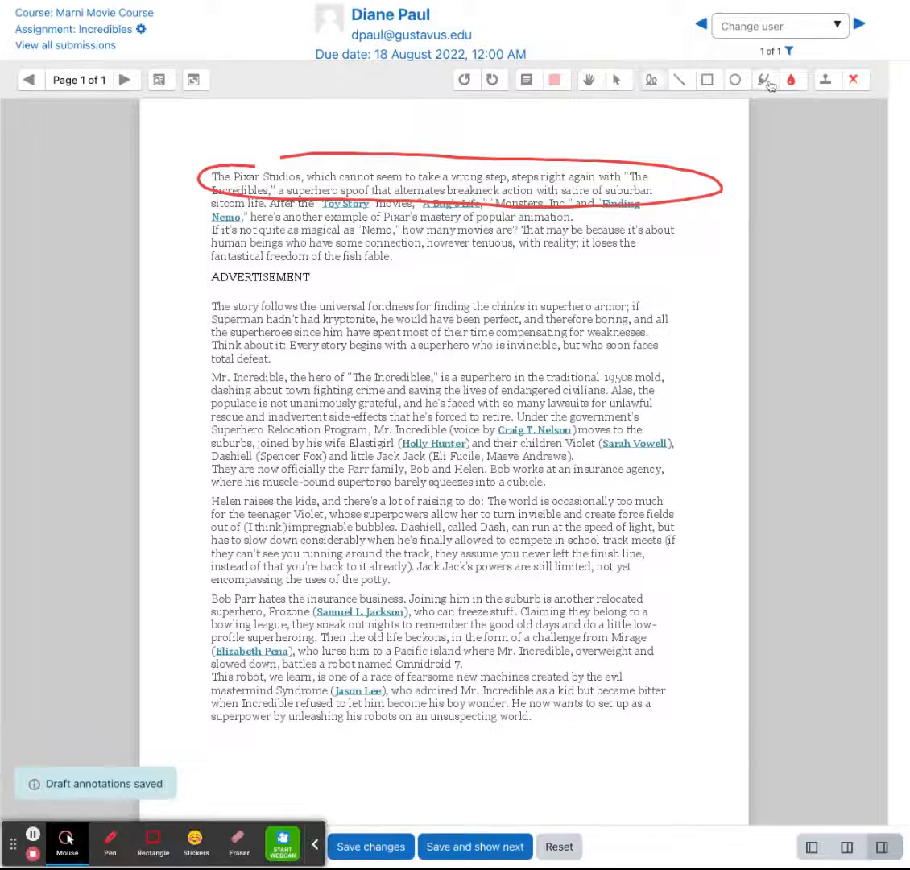
click(793, 79)
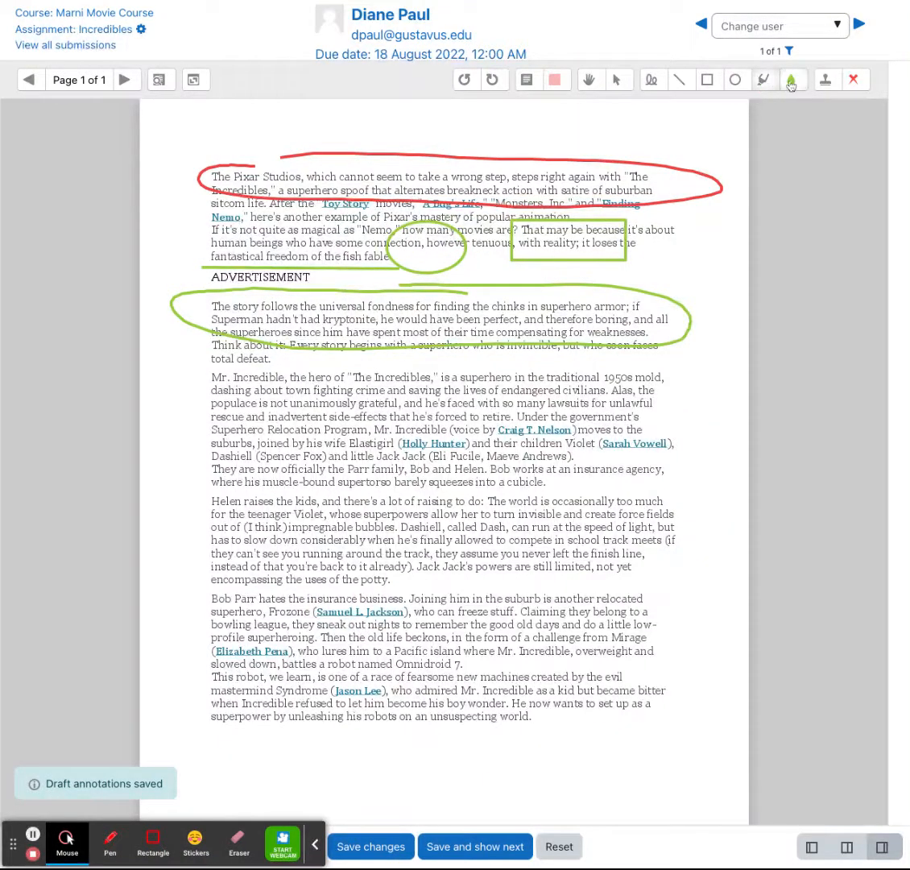
click(793, 80)
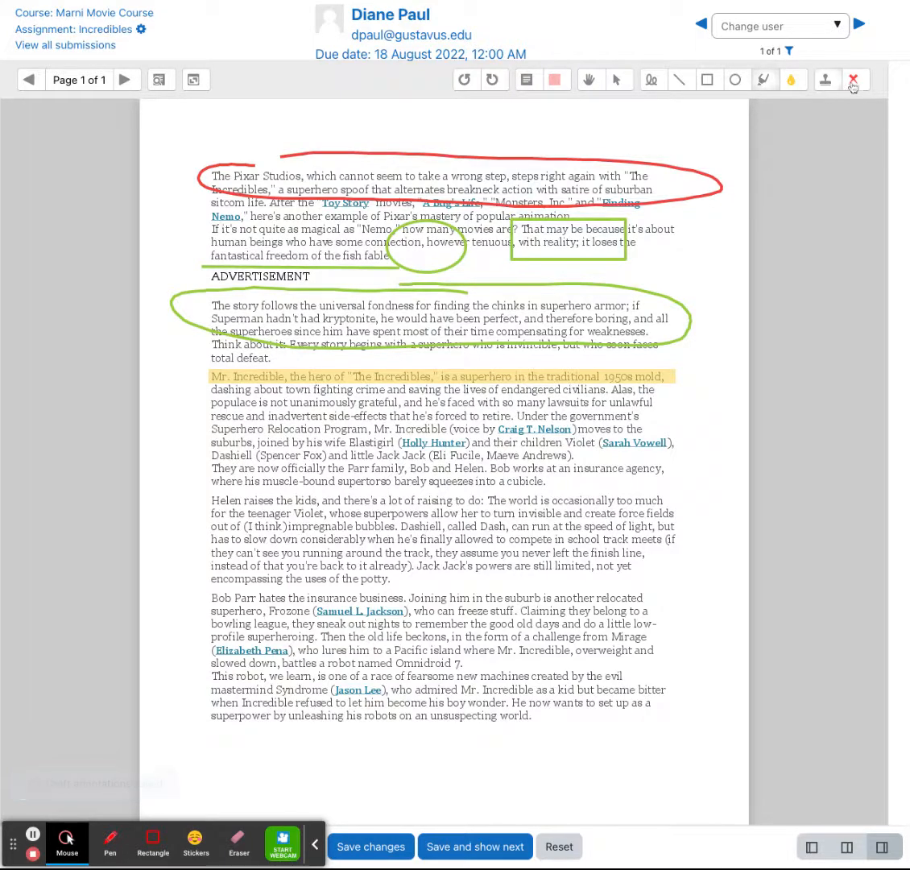
click(856, 79)
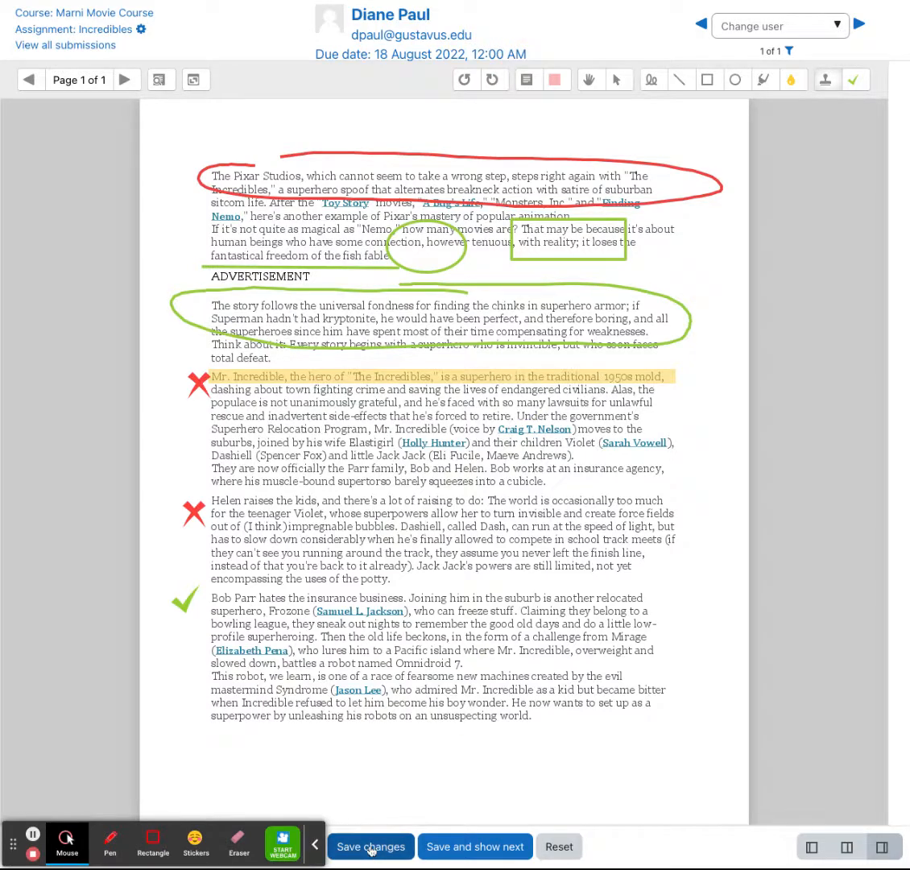
click(371, 847)
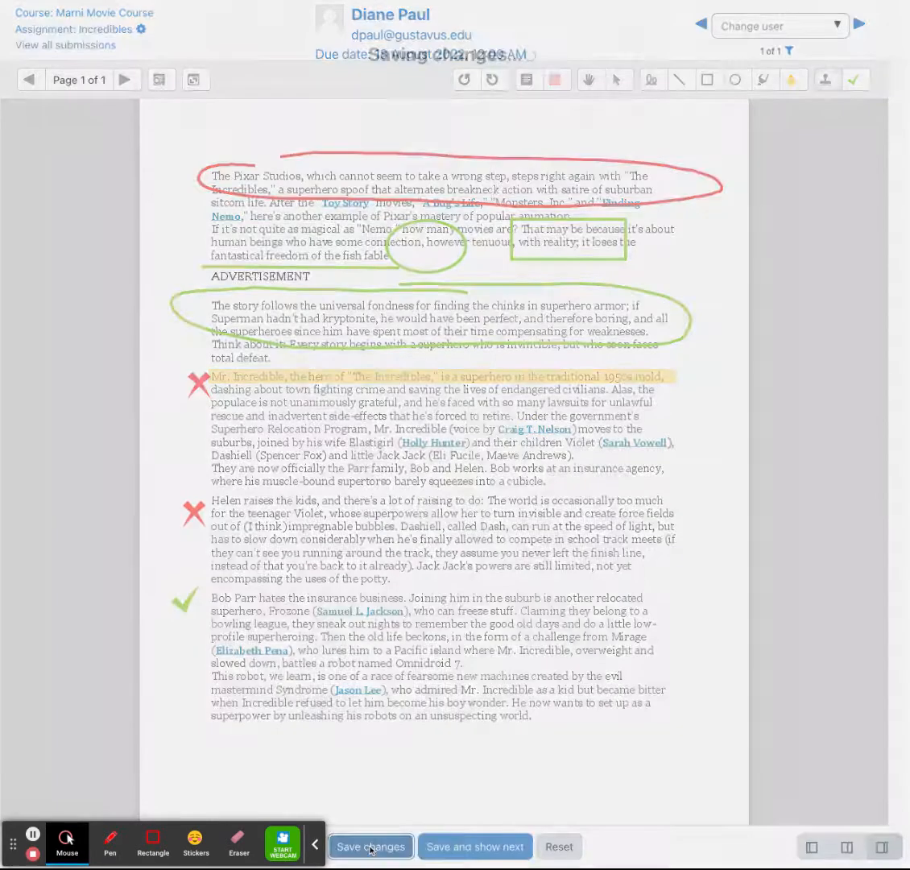
click(371, 846)
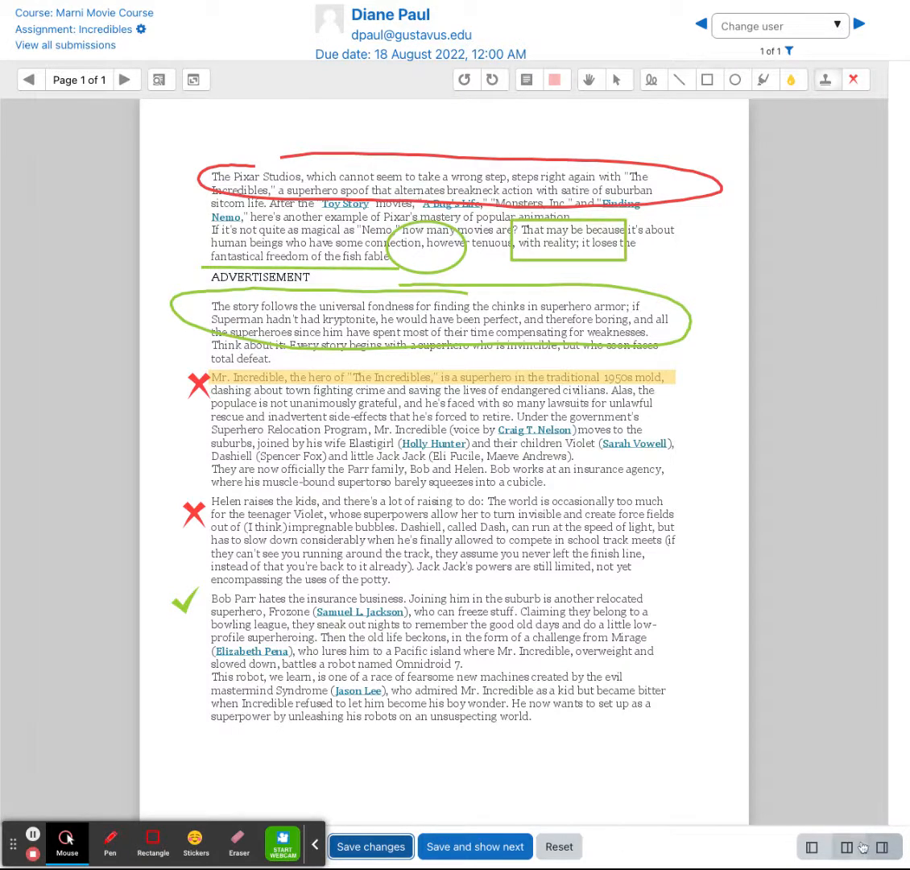
click(847, 847)
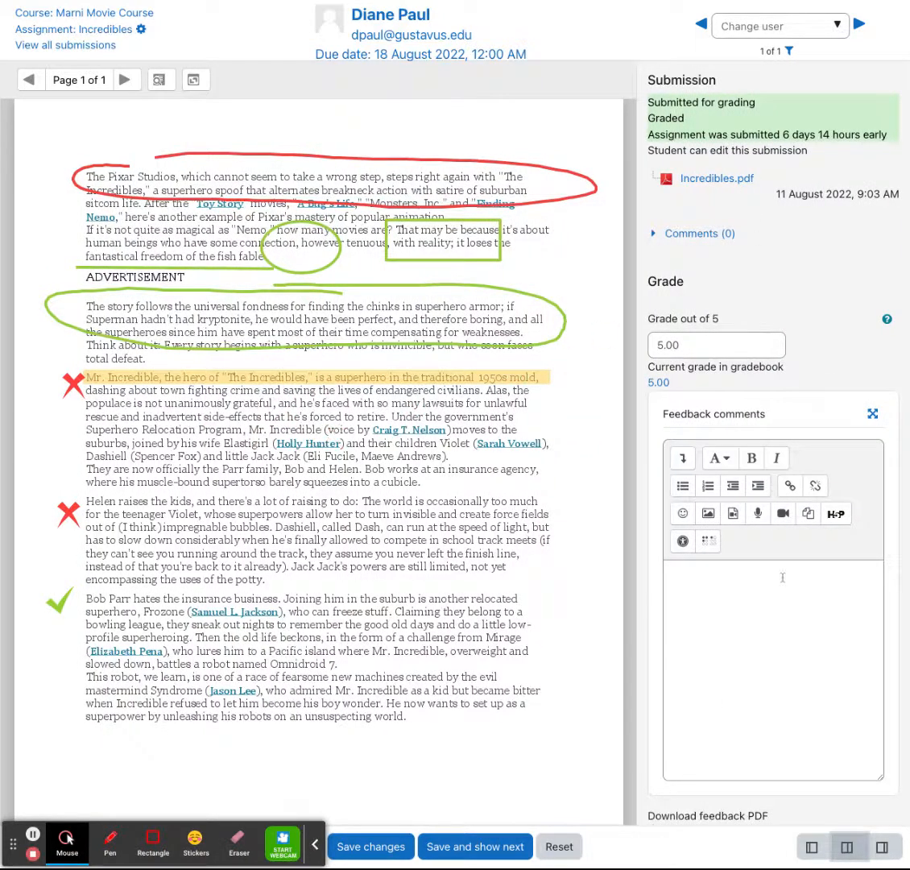
scroll(down, 3)
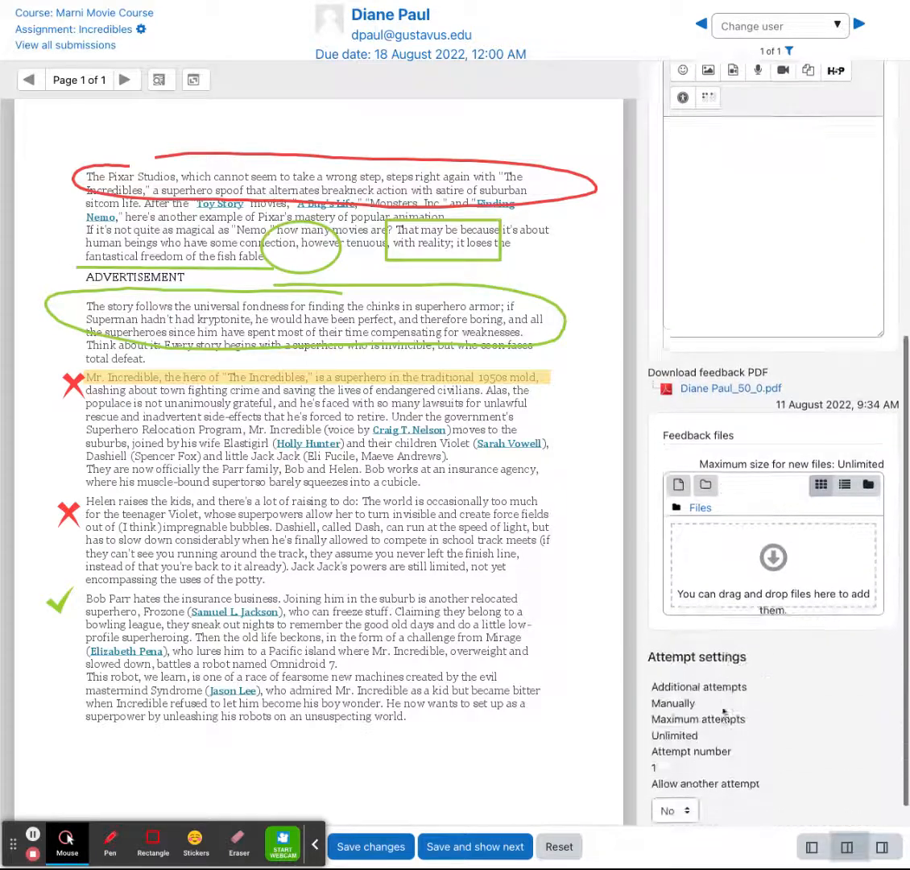